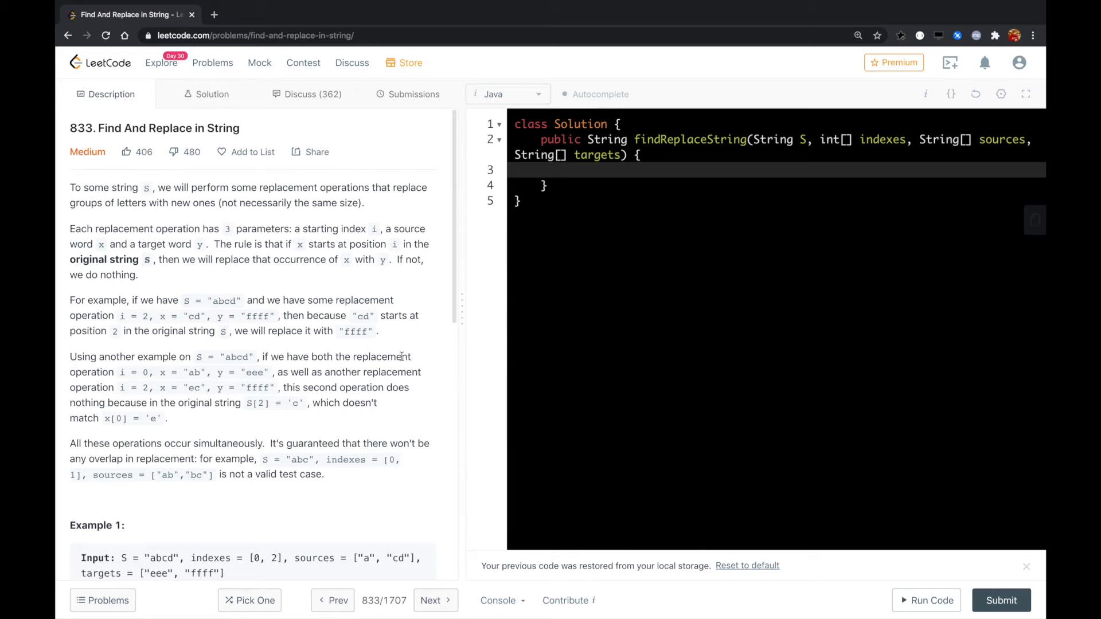
{"action": "mouse_move", "coordinate": [175, 123]}
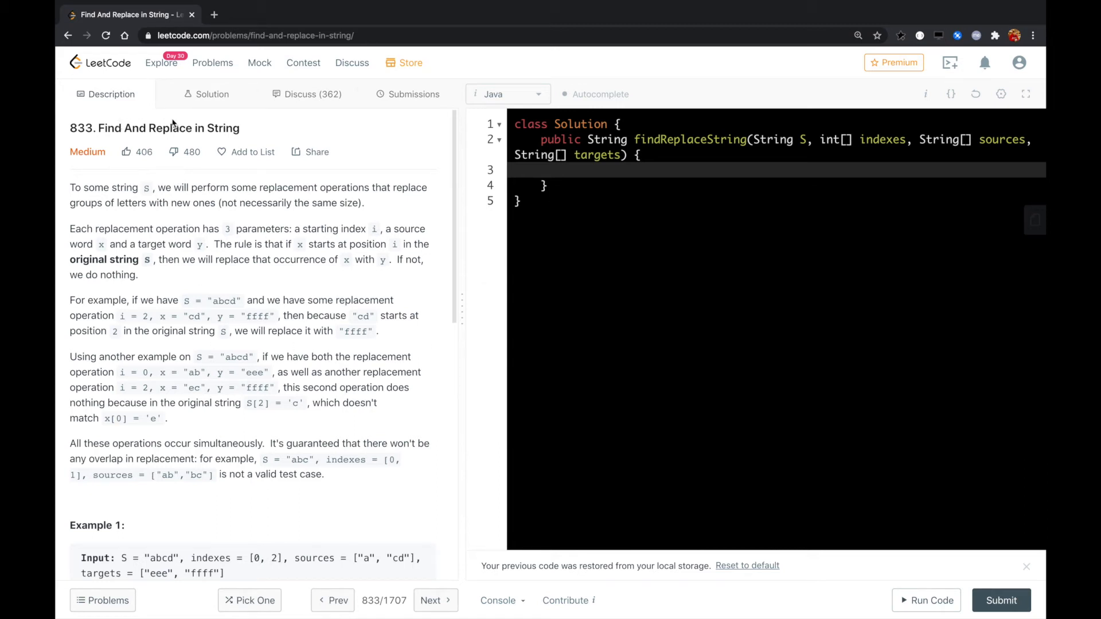
Highlight the input string S, the replacement rule and the ffff replacement phrase in the statement
{"action": "triple_click", "coordinate": [153, 127]}
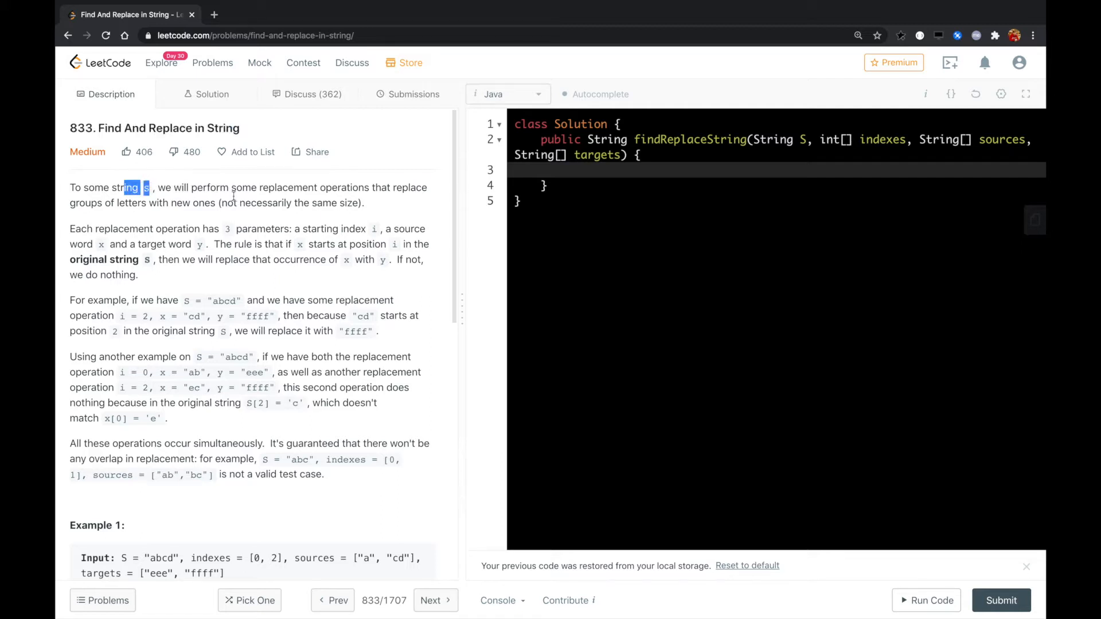
{"action": "mouse_move", "coordinate": [360, 190]}
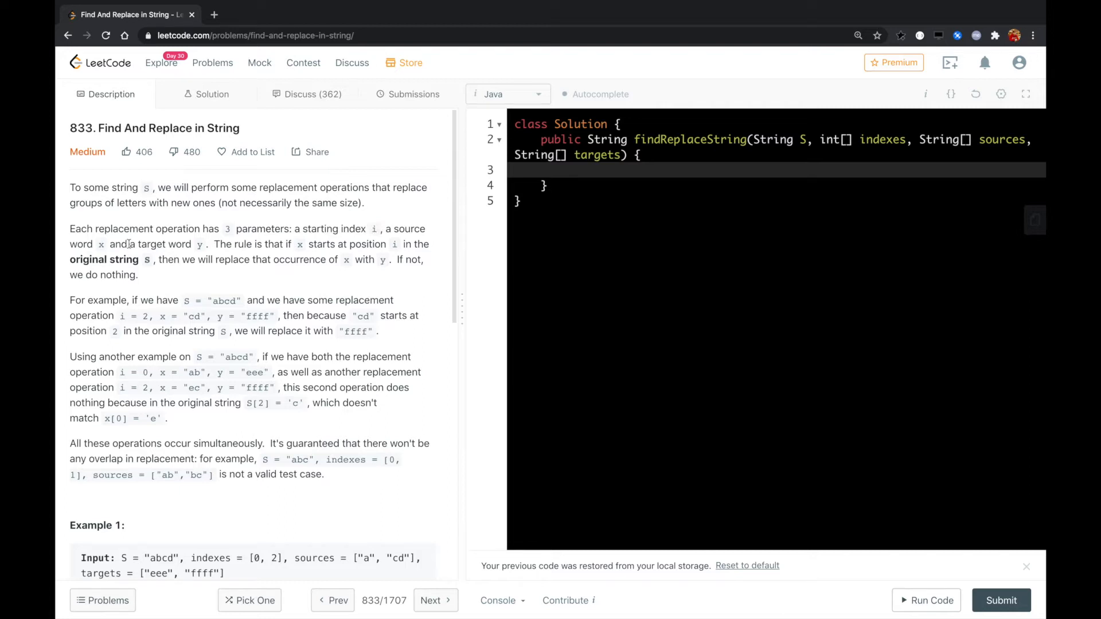
{"action": "double_click", "coordinate": [241, 244]}
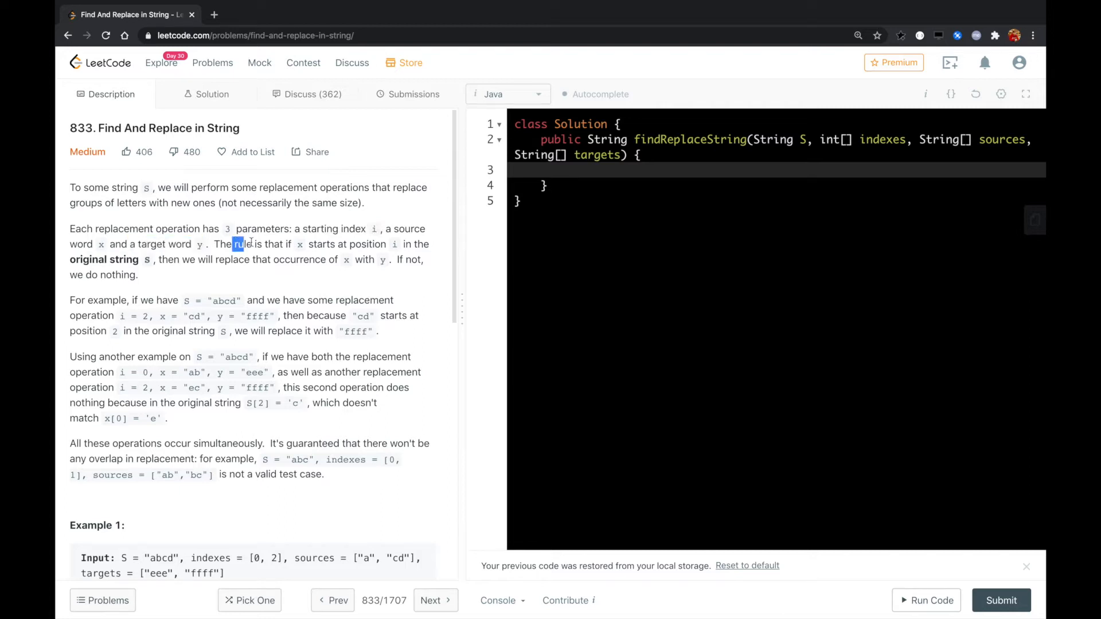
{"action": "left_click_drag", "start_coordinate": [239, 244], "coordinate": [365, 244]}
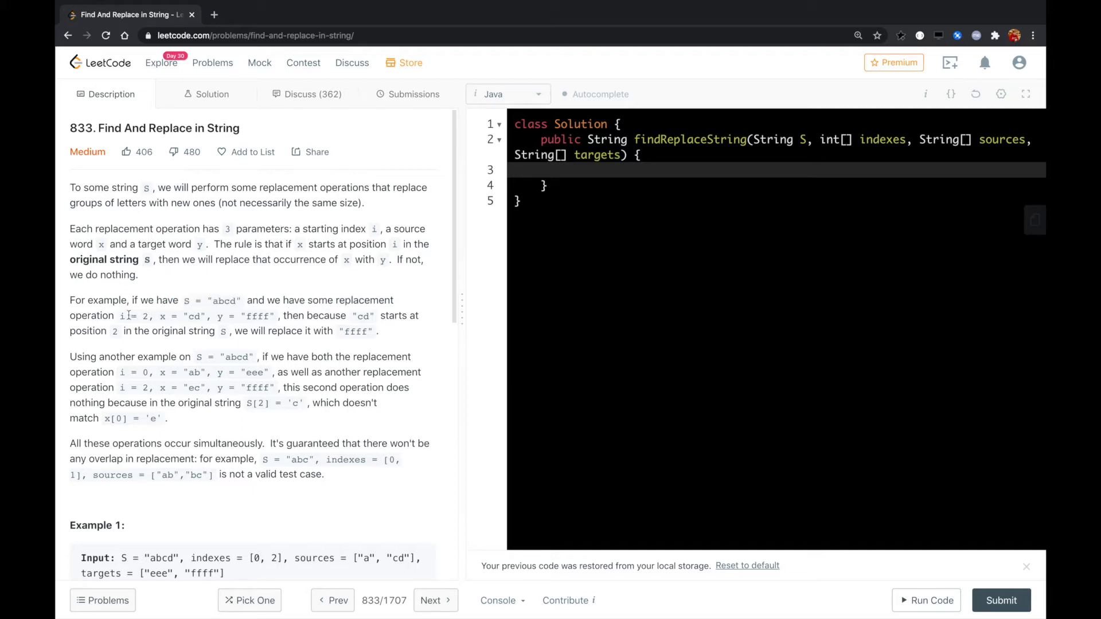
{"action": "double_click", "coordinate": [169, 316]}
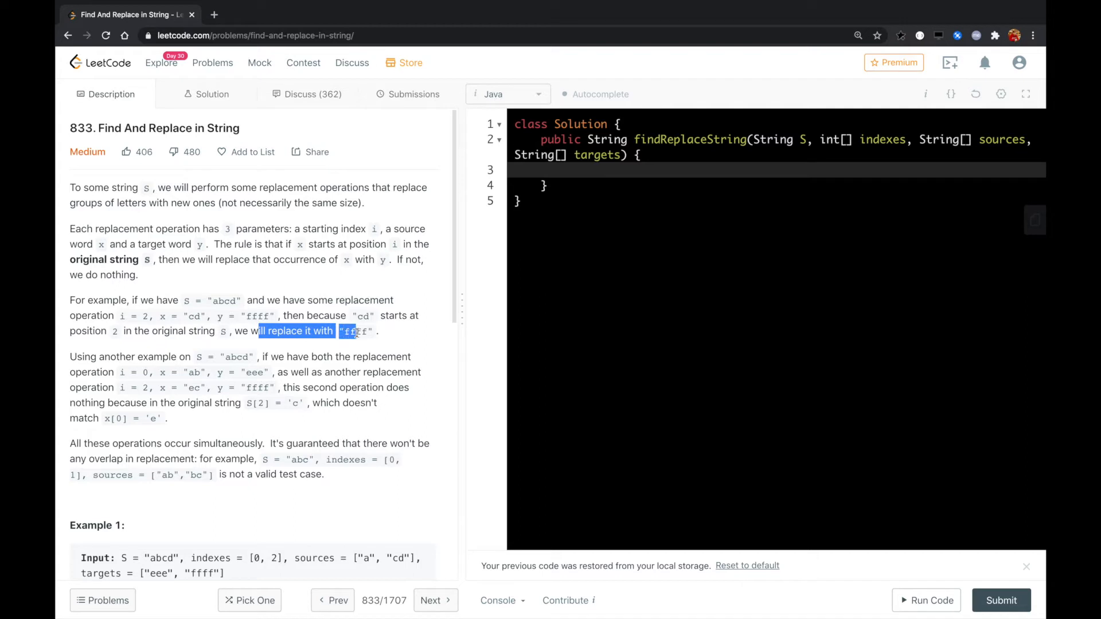
Review Example 1, highlighting the a input, eee replacement and ffff target
{"action": "scroll", "scroll_direction": "down", "scroll_amount": 3}
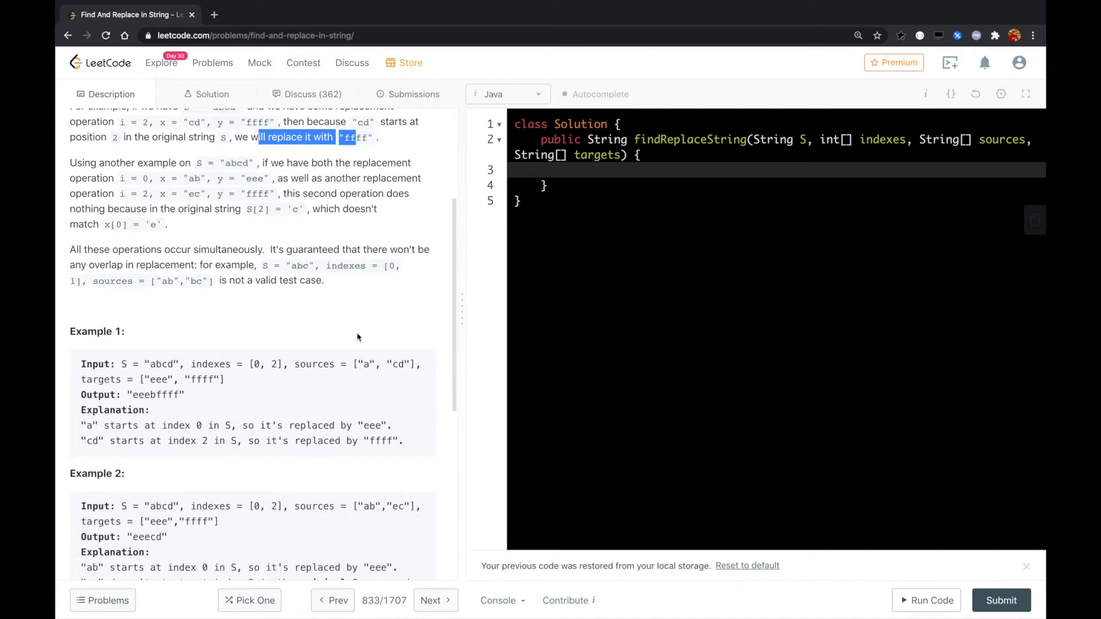
{"action": "scroll", "scroll_direction": "down", "scroll_amount": 3}
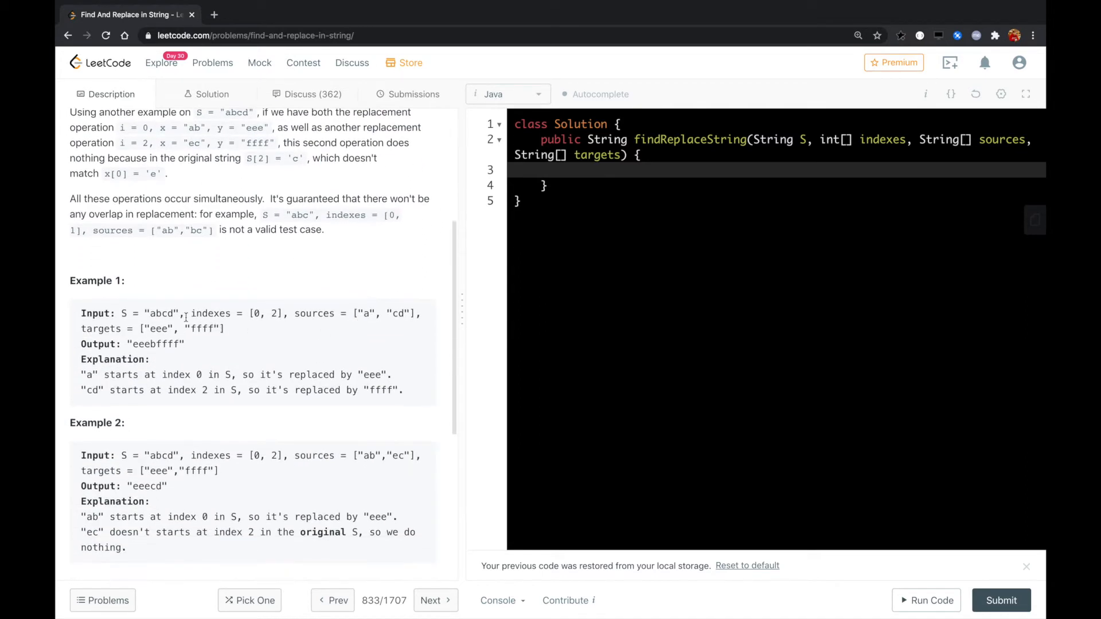
{"action": "double_click", "coordinate": [364, 313]}
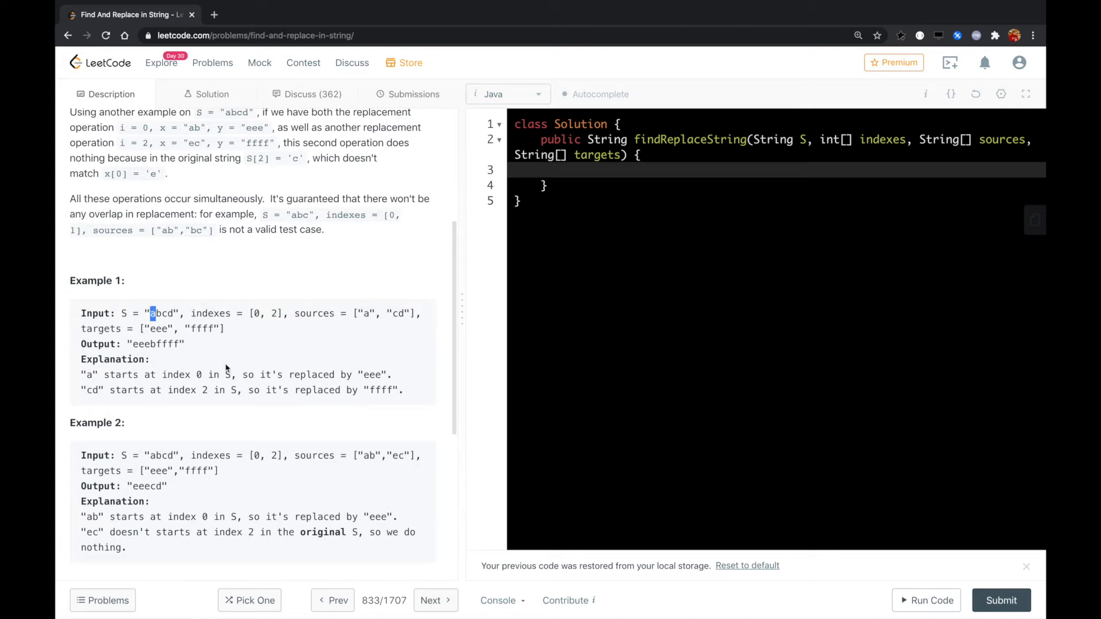
{"action": "double_click", "coordinate": [375, 375]}
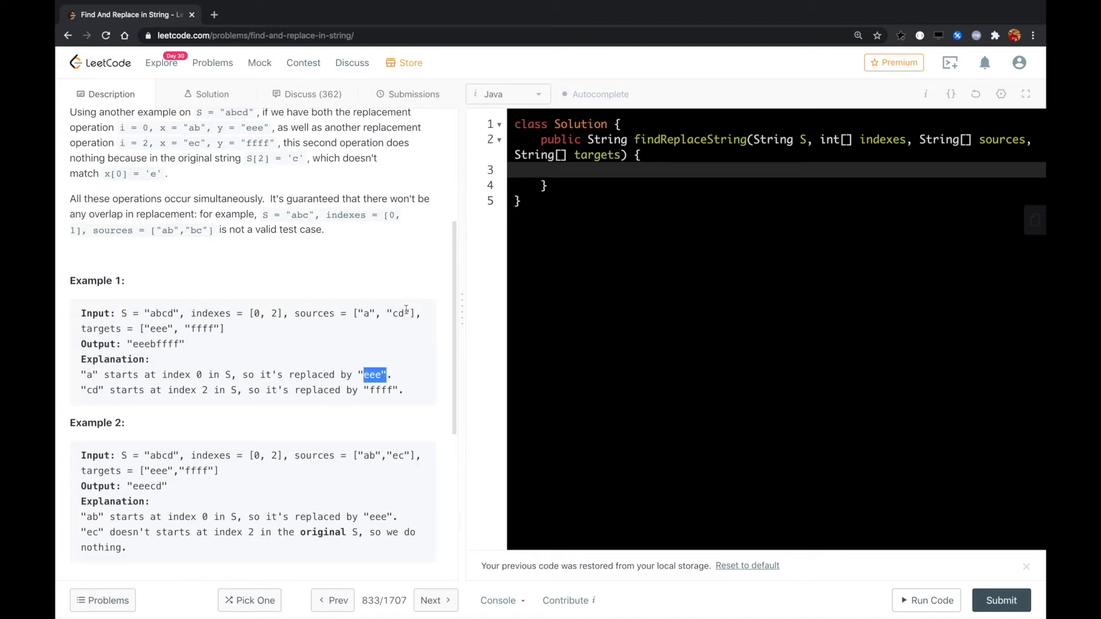
{"action": "double_click", "coordinate": [398, 313]}
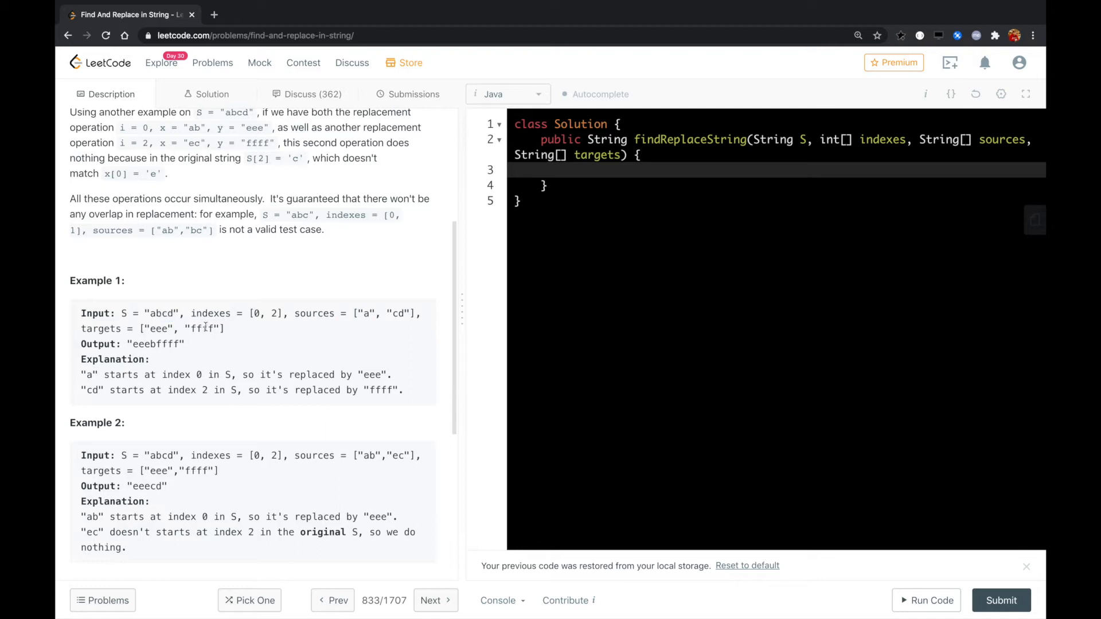
{"action": "double_click", "coordinate": [203, 328]}
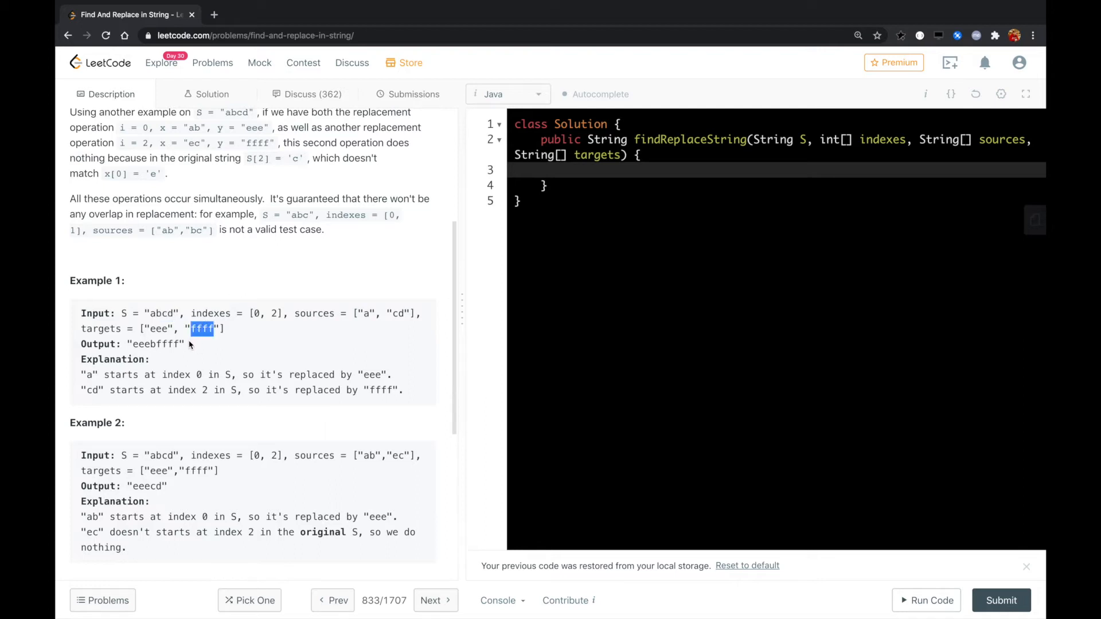
{"action": "scroll", "scroll_direction": "down", "scroll_amount": 3}
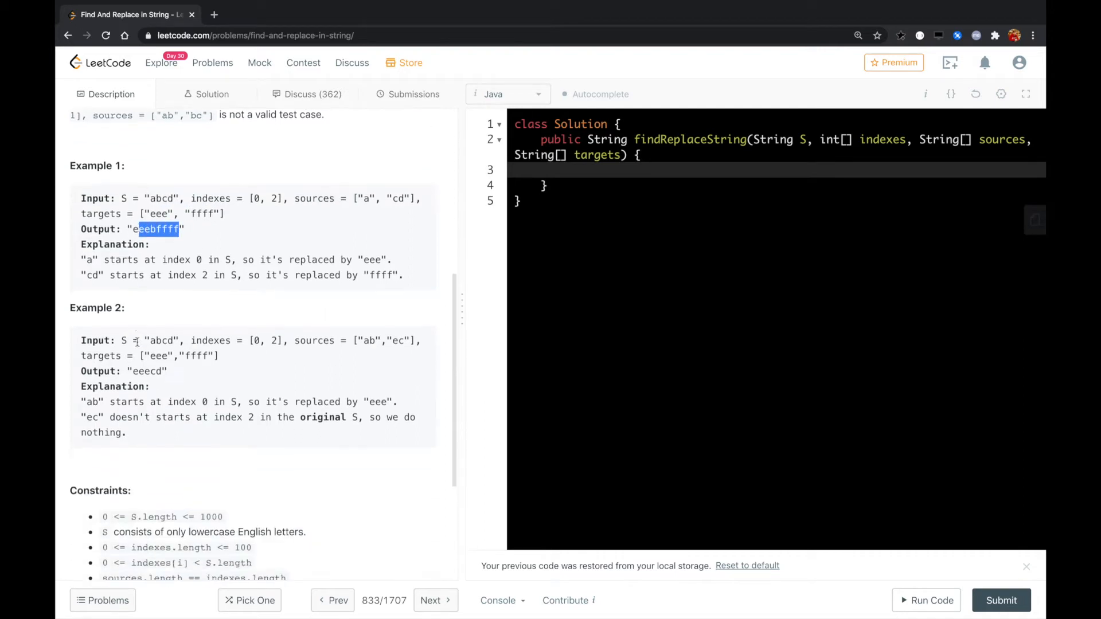
{"action": "scroll", "scroll_direction": "up", "scroll_amount": 3}
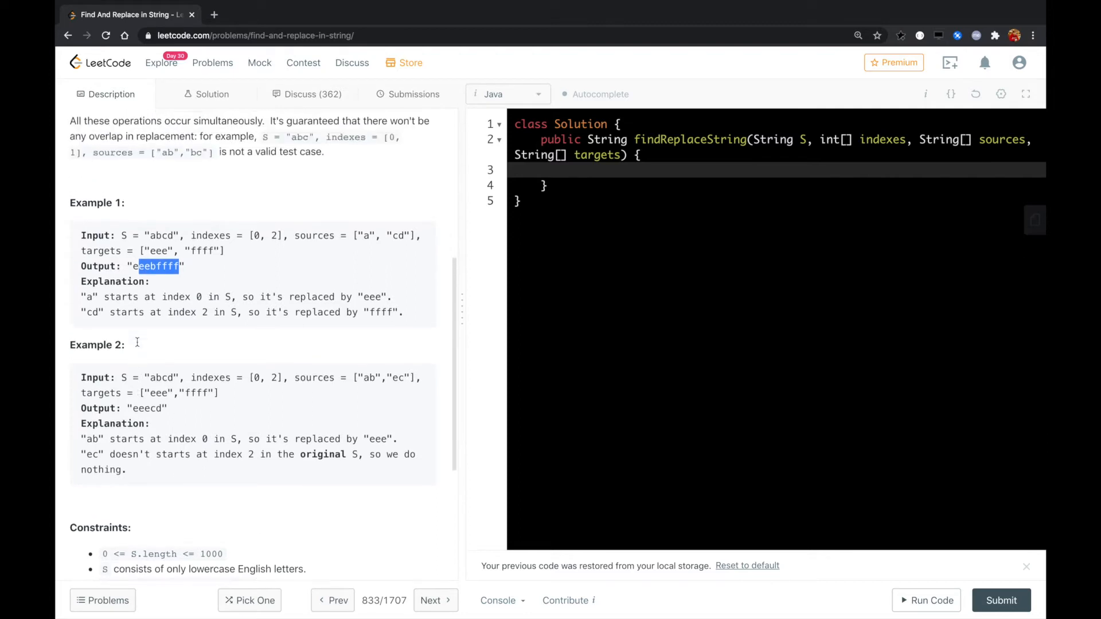
{"action": "scroll", "scroll_direction": "up", "scroll_amount": 3}
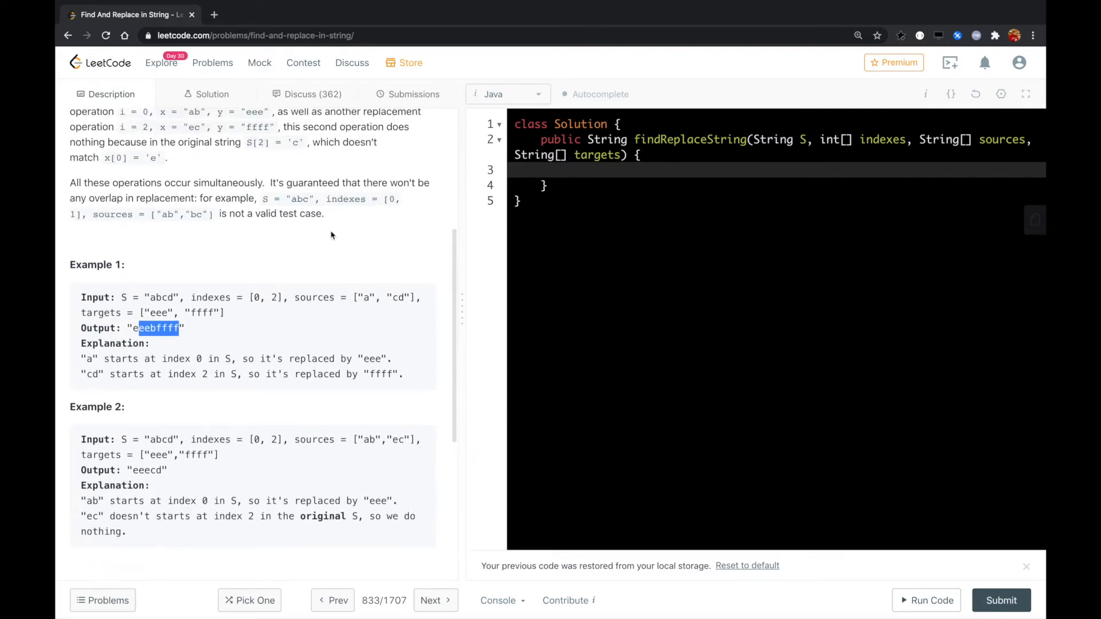
Declare Map<Integer, Integer> hashMap = new HashMap<Integer, Integer>() in the method body
{"action": "left_click", "coordinate": [613, 171]}
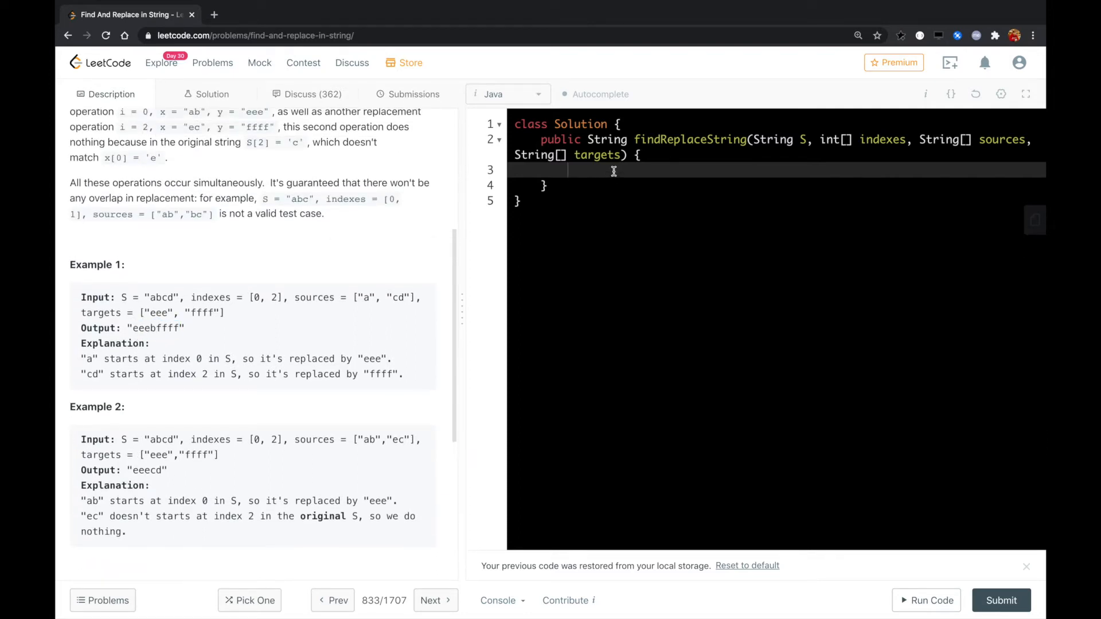
{"action": "type", "text": "Map<"}
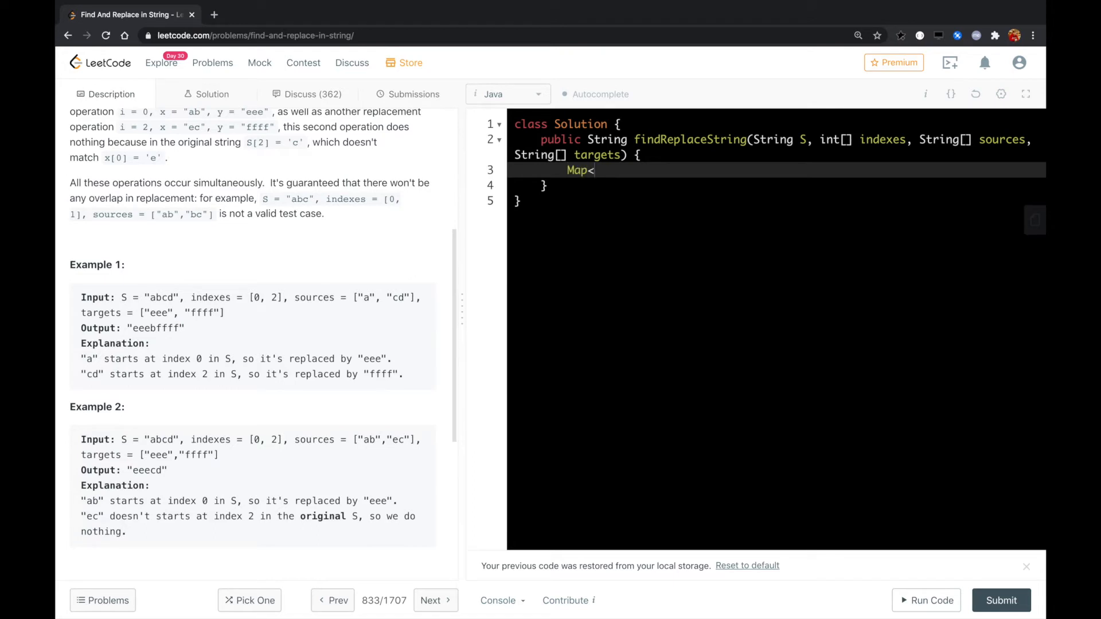
{"action": "type", "text": "Integer, Integer>"}
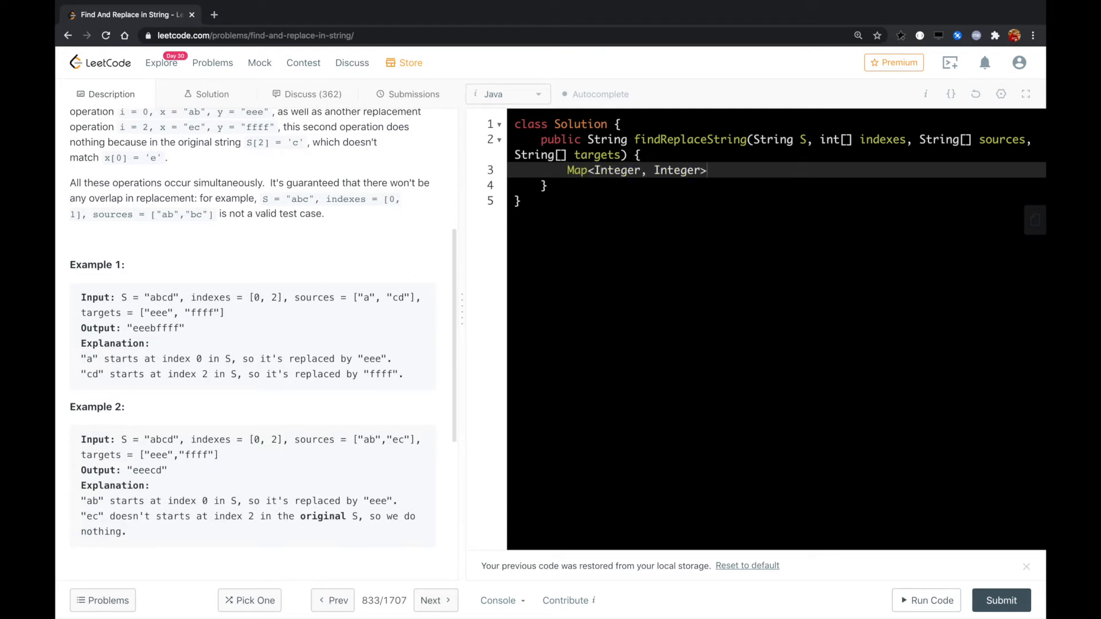
{"action": "type", "text": "hashMap = ne"}
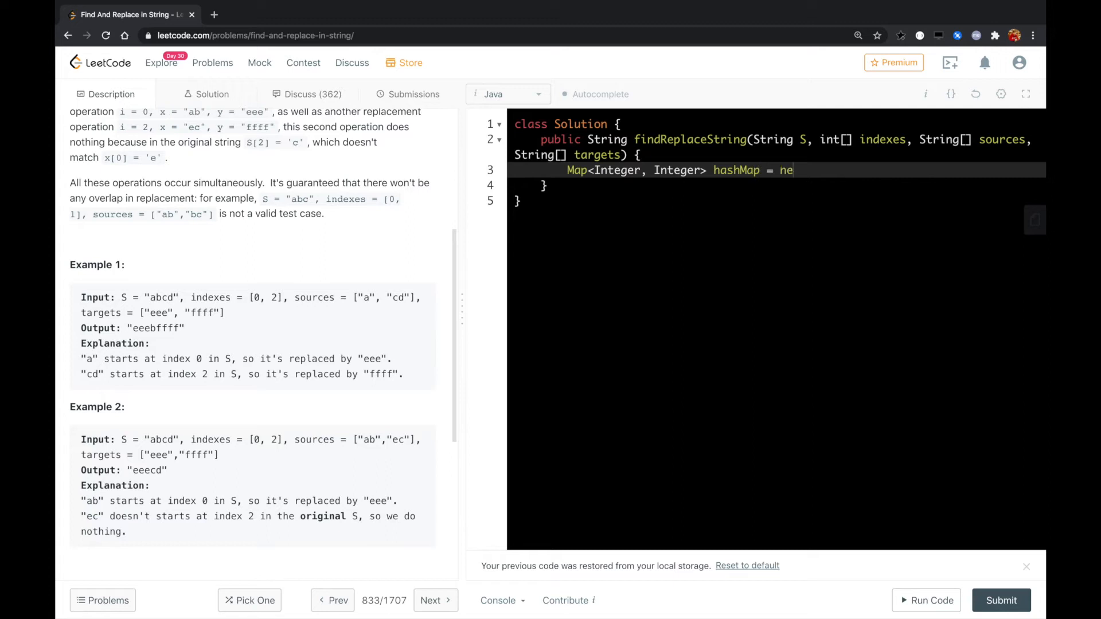
{"action": "type", "text": "w HashMap<I"}
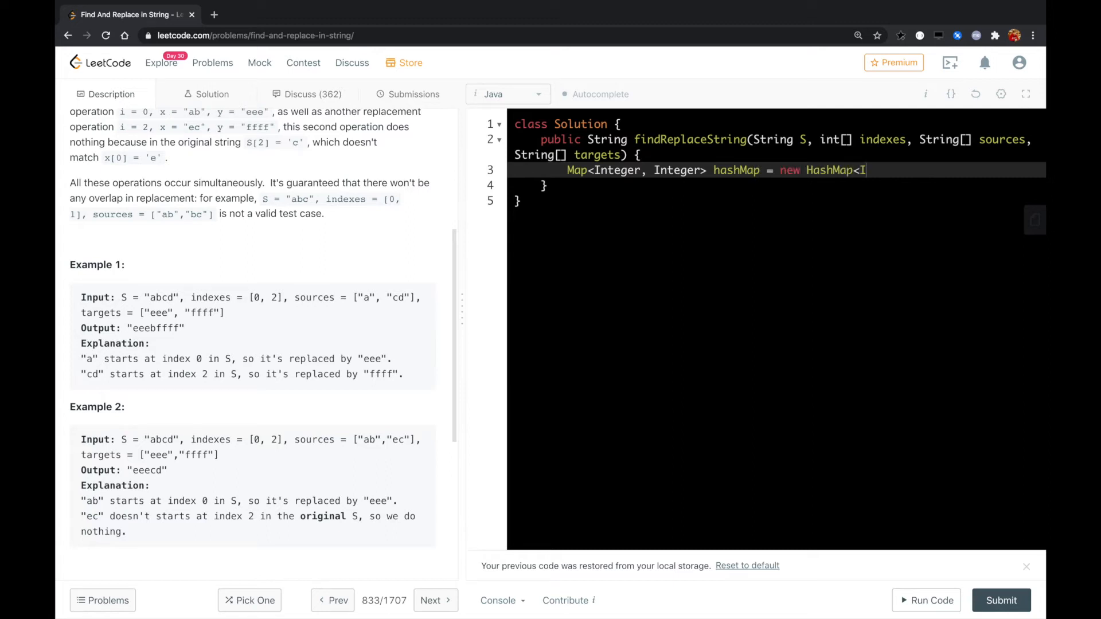
{"action": "type", "text": "nteger, Integer>();"}
{"action": "type", "text": "for"}
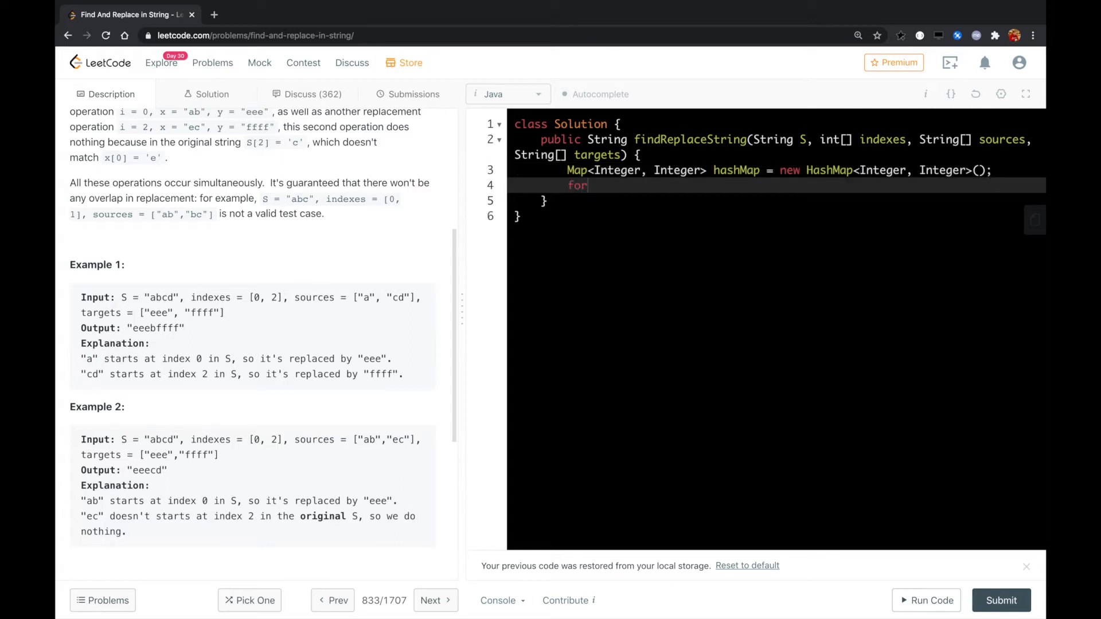
Write the for loop header (int i=0; i<indexes.length; i++)
{"action": "type", "text": "(int i=)"}
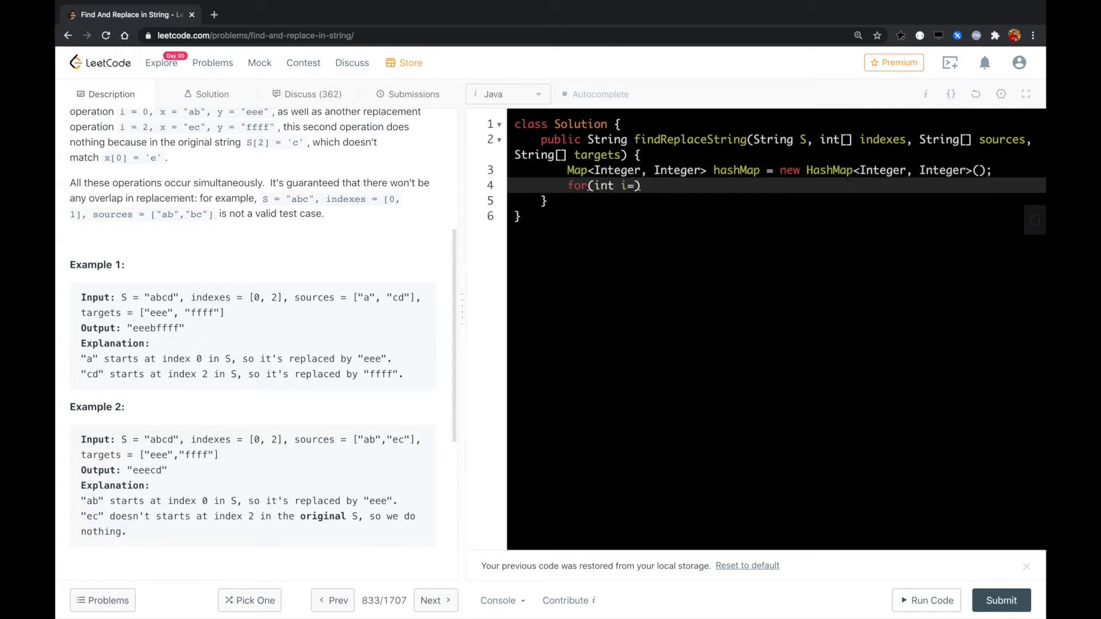
{"action": "type", "text": "0;i<"}
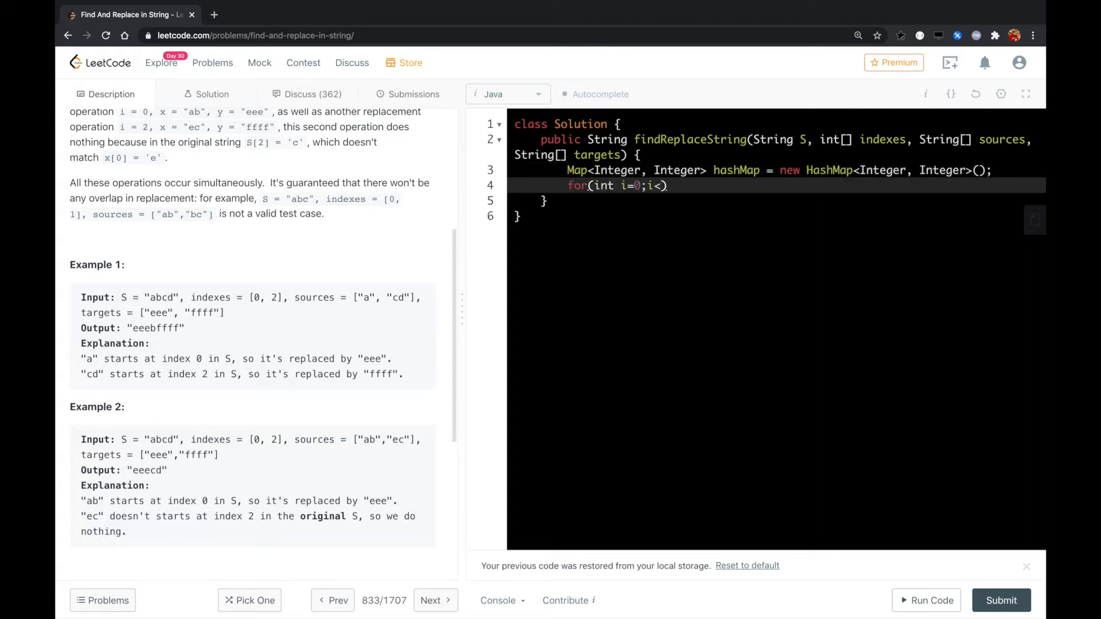
{"action": "type", "text": "indexes.l"}
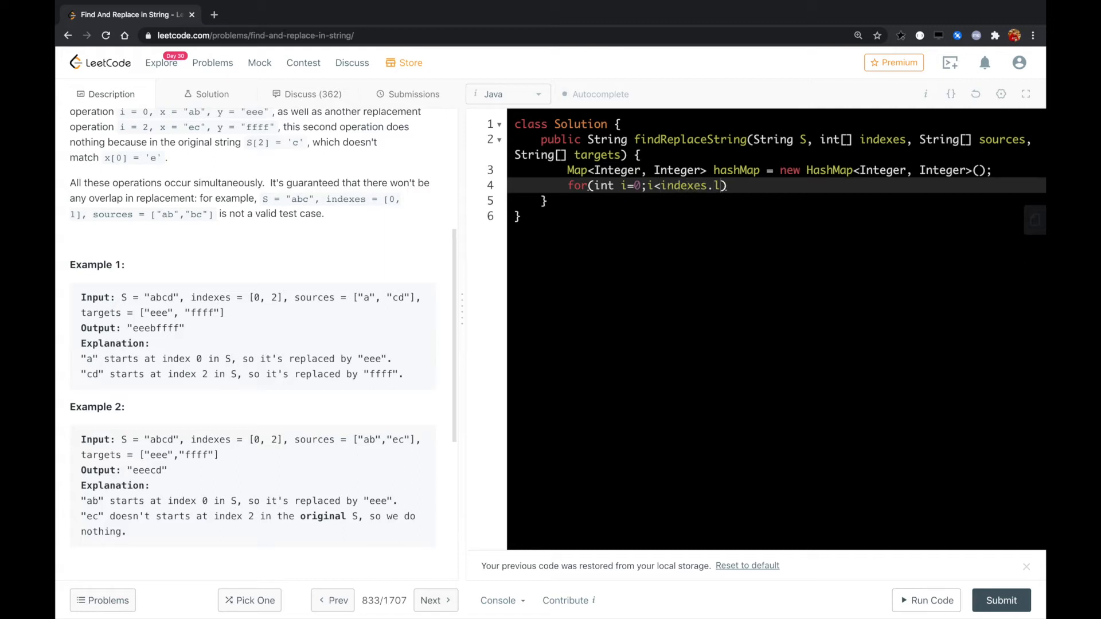
{"action": "type", "text": "ength;i++"}
{"action": "type", "text": "if"}
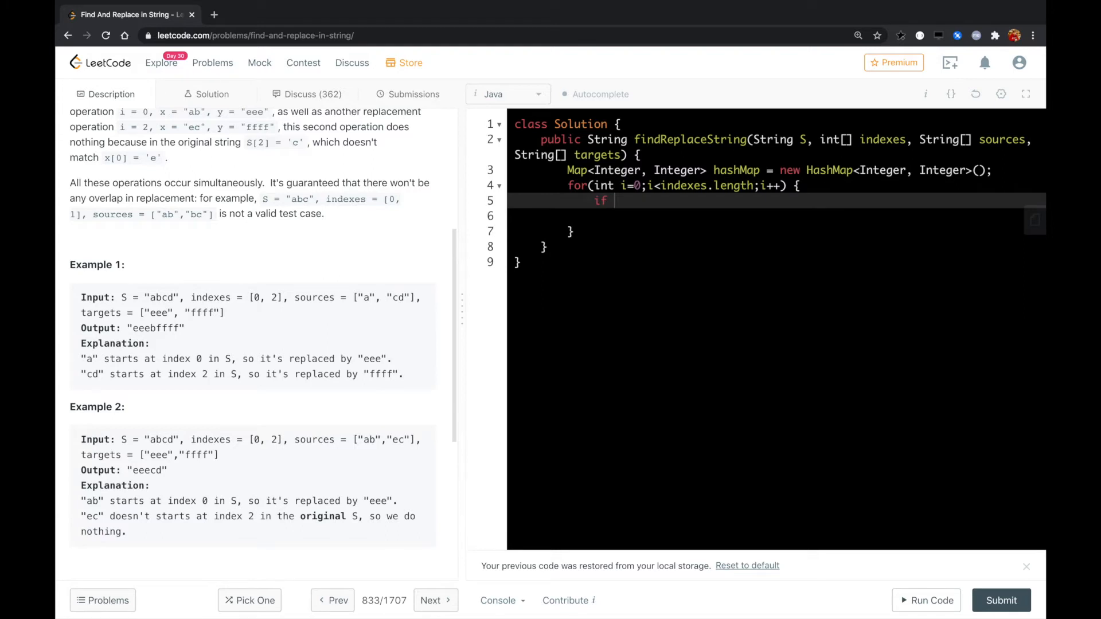
Add if (S.substring(indexes[i]).startsWith(sources[i])) with an opening brace inside the loop
{"action": "type", "text": "()"}
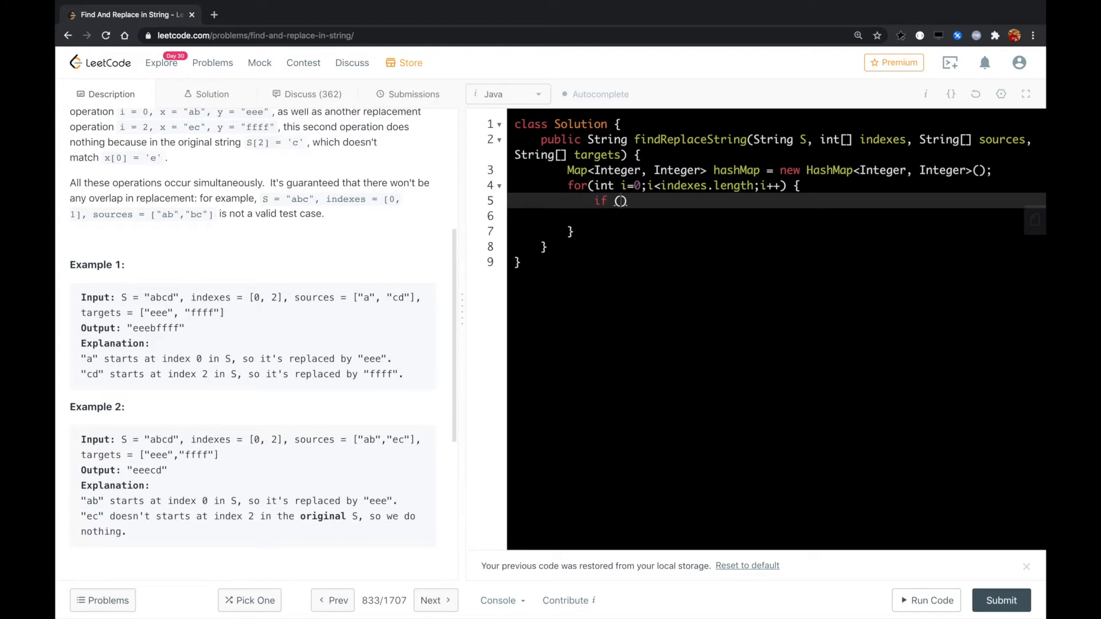
{"action": "type", "text": "S.substring(indexes["}
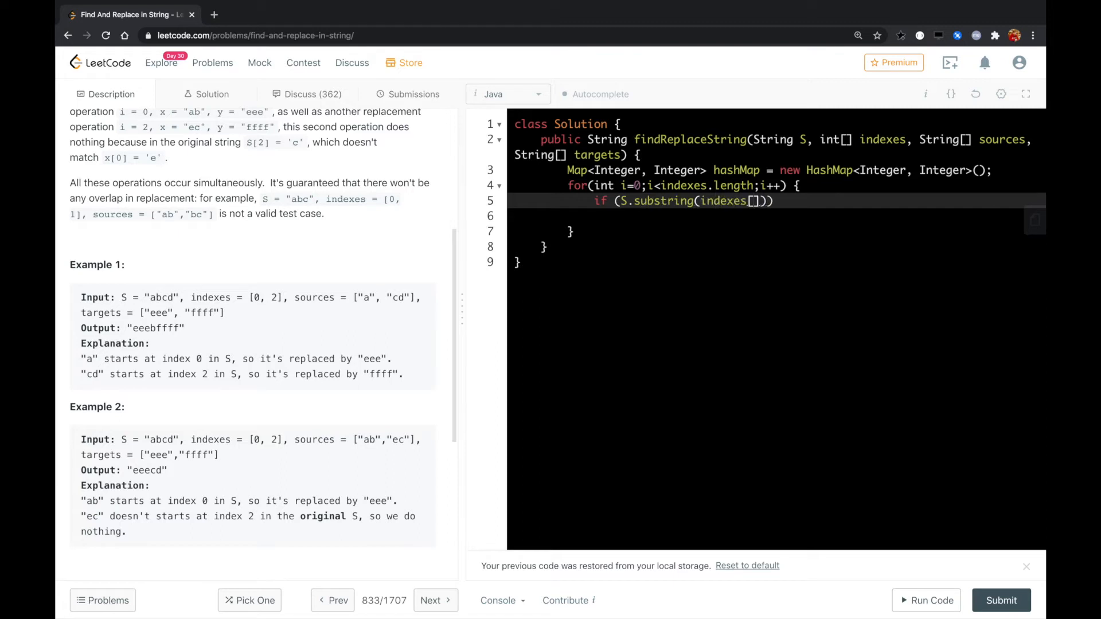
{"action": "type", "text": "i"}
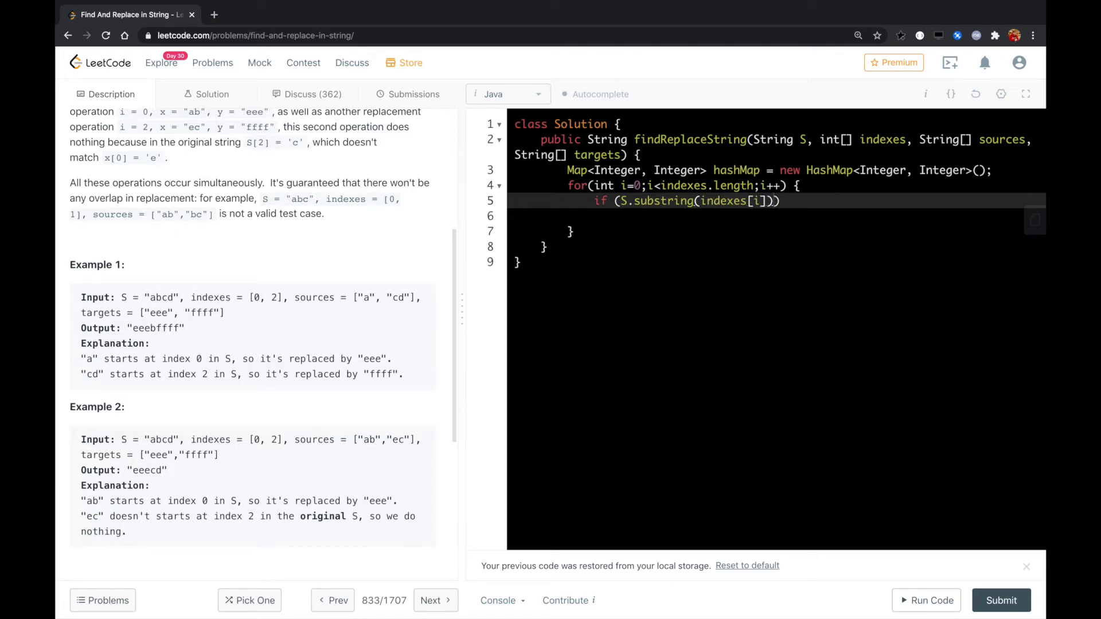
{"action": "type", "text": "."}
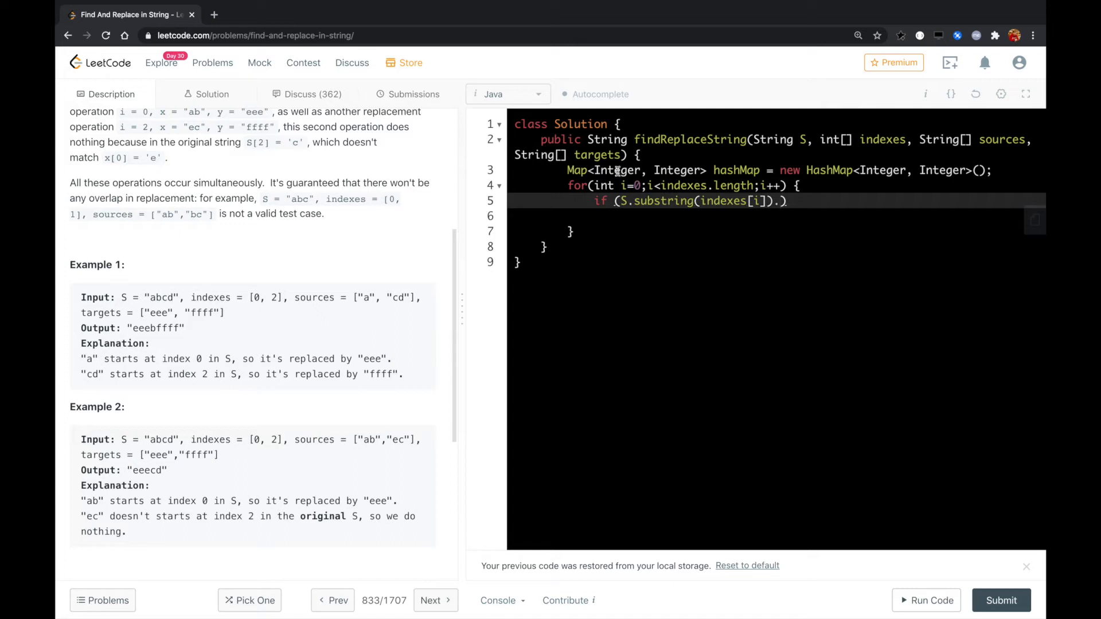
{"action": "double_click", "coordinate": [731, 201]}
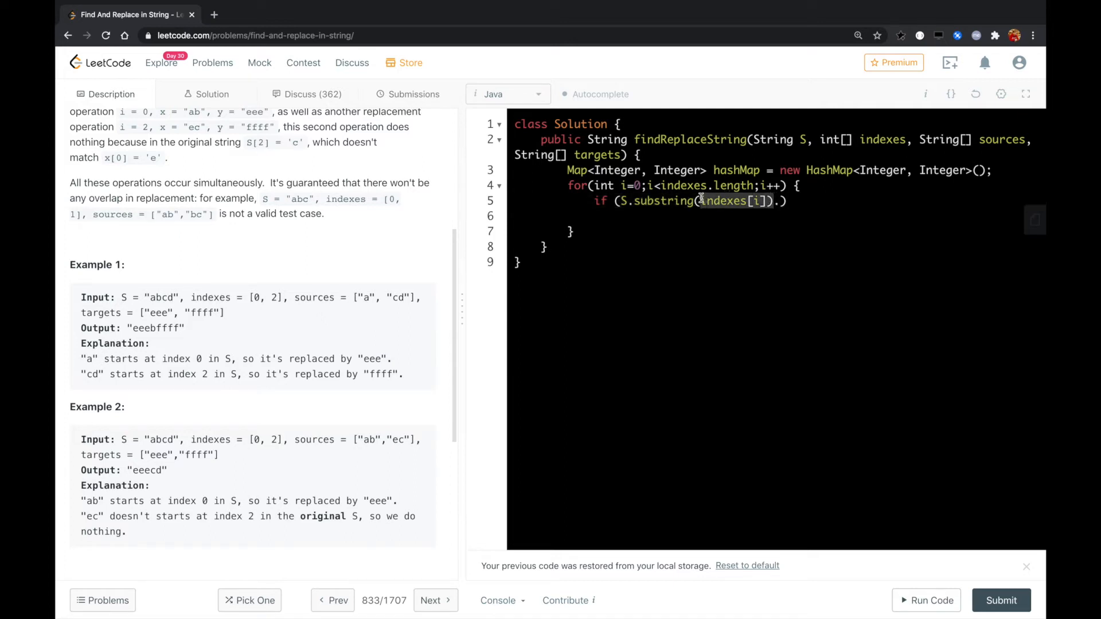
{"action": "type", "text": "startsWith"}
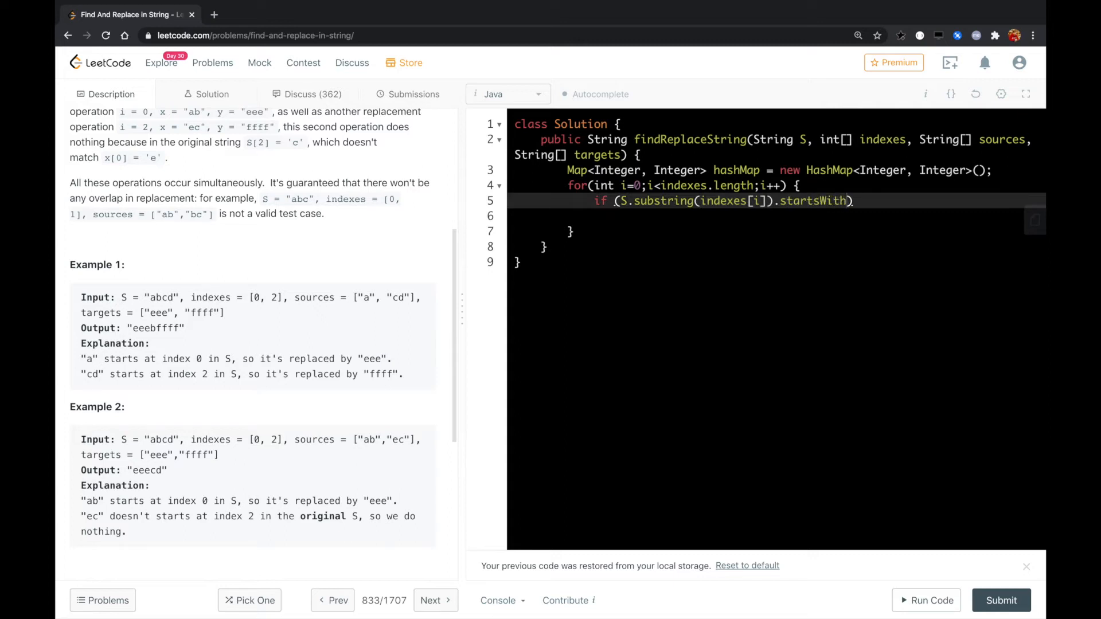
{"action": "type", "text": "()"}
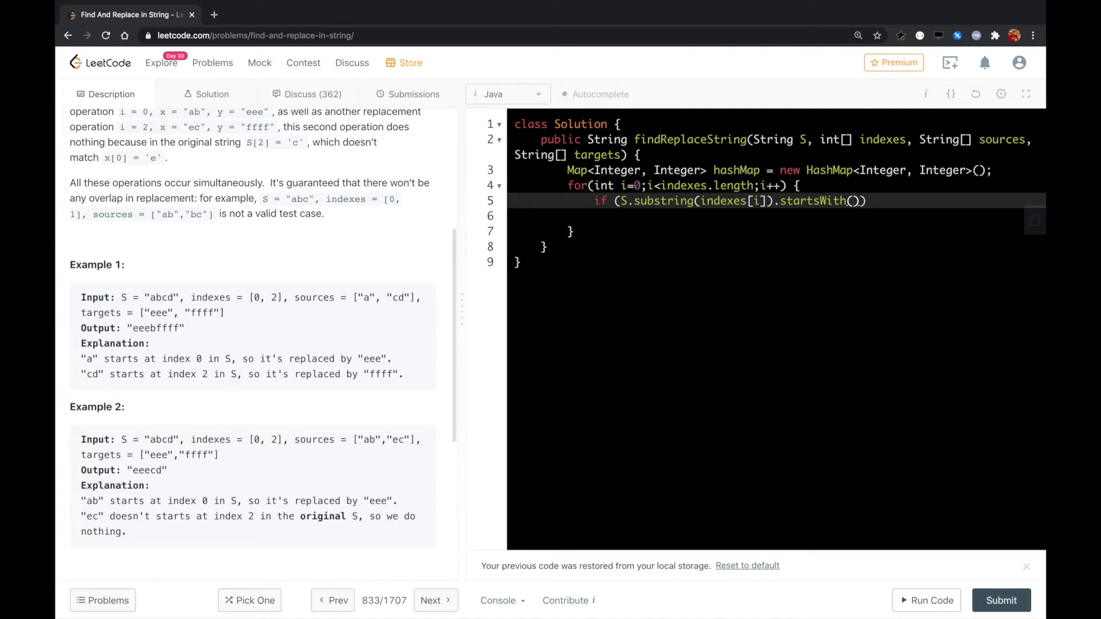
{"action": "type", "text": "sources[i"}
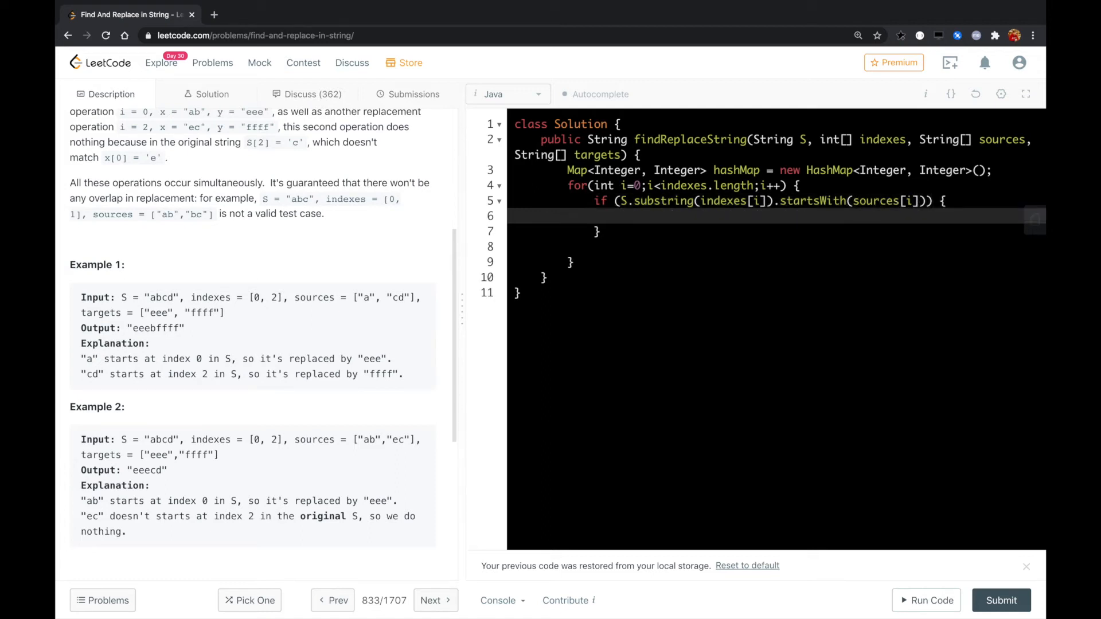
{"action": "type", "text": "h"}
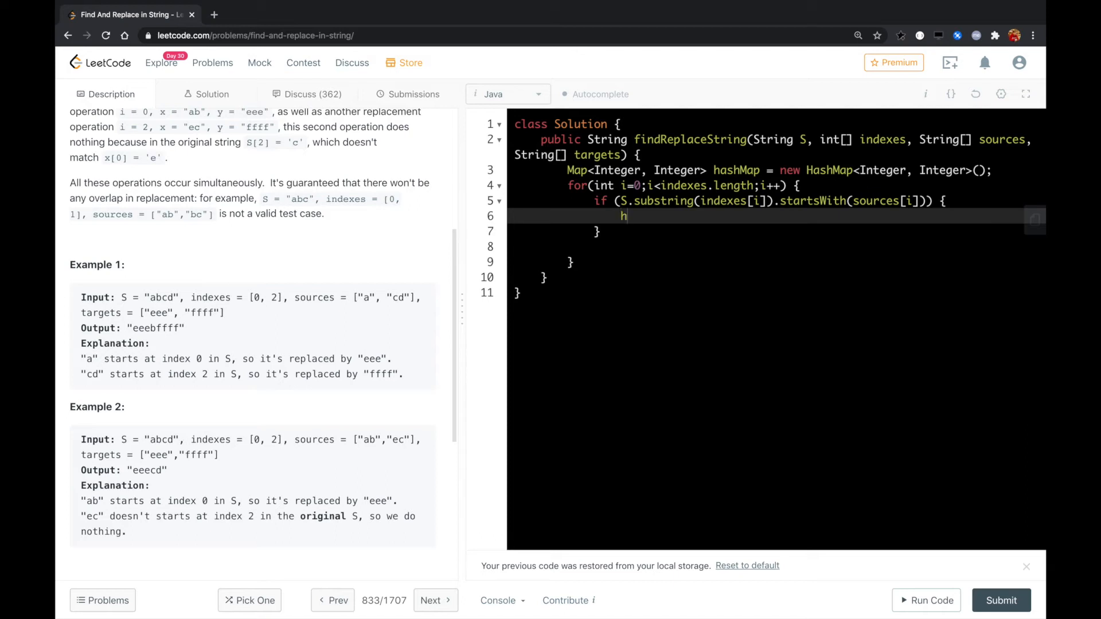
Store hashMap.put(indexes[i], i) in the if block and close the for loop
{"action": "key", "text": "Backspace"}
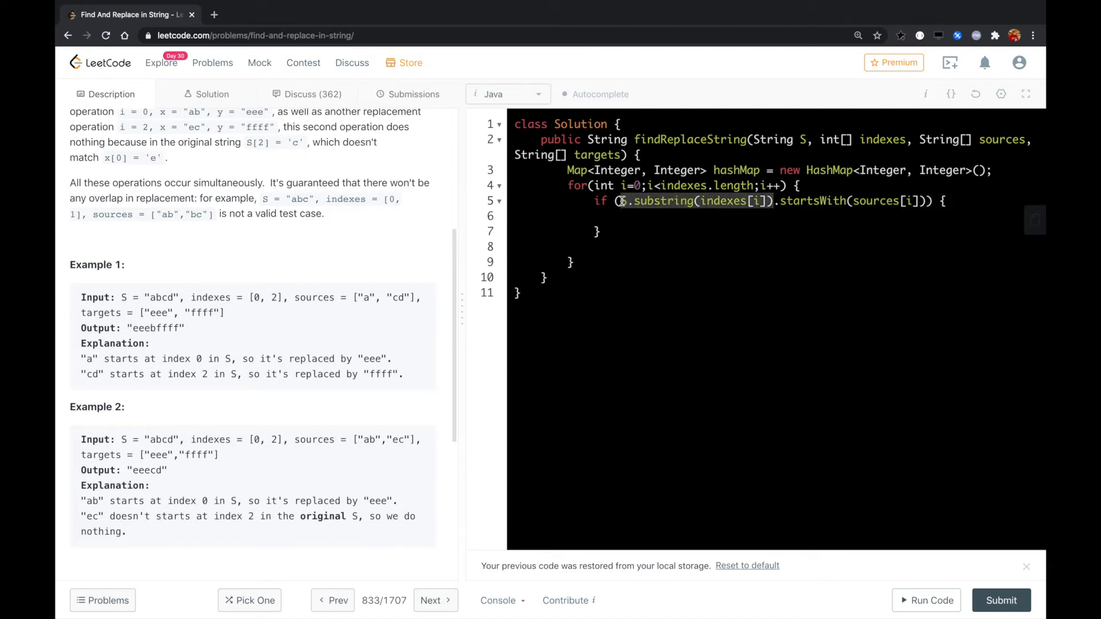
{"action": "type", "text": "hashMap.put("}
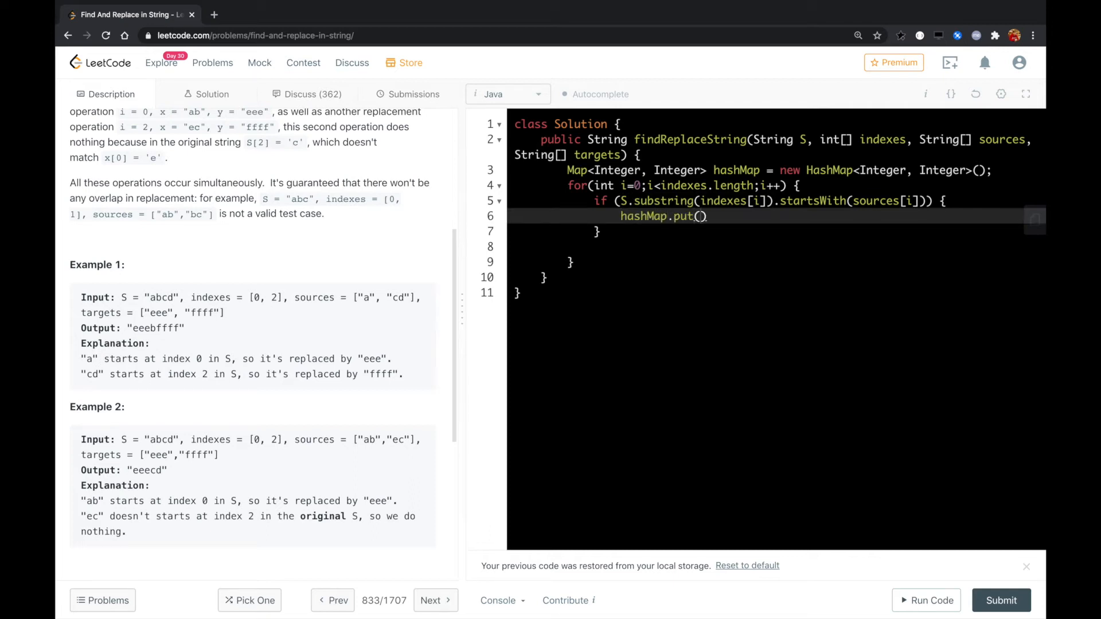
{"action": "type", "text": "indexes"}
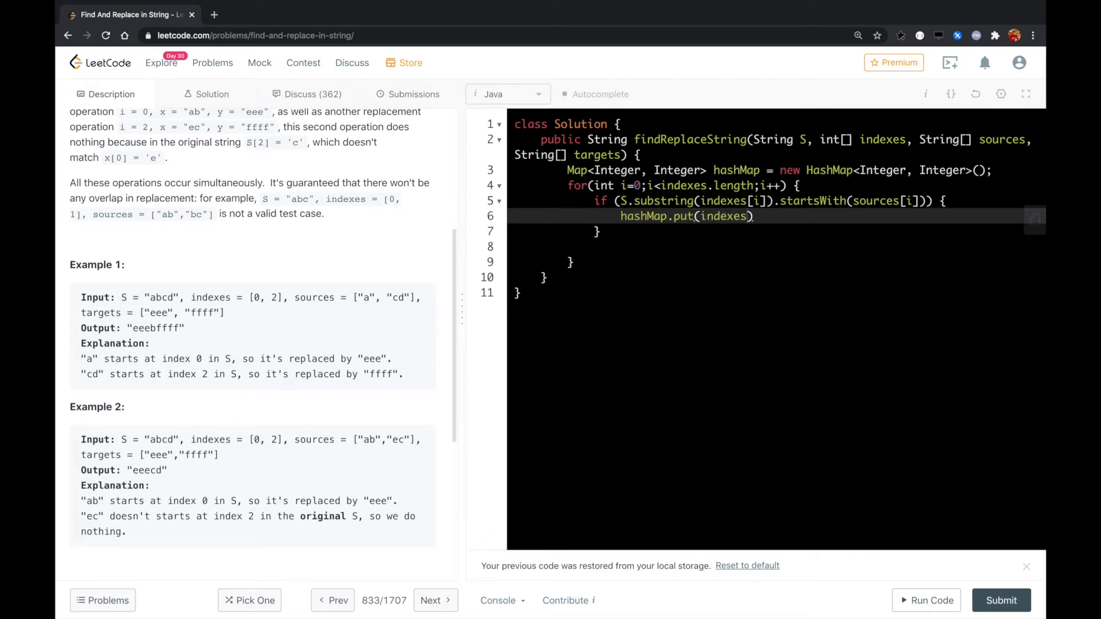
{"action": "type", "text": "[i],"}
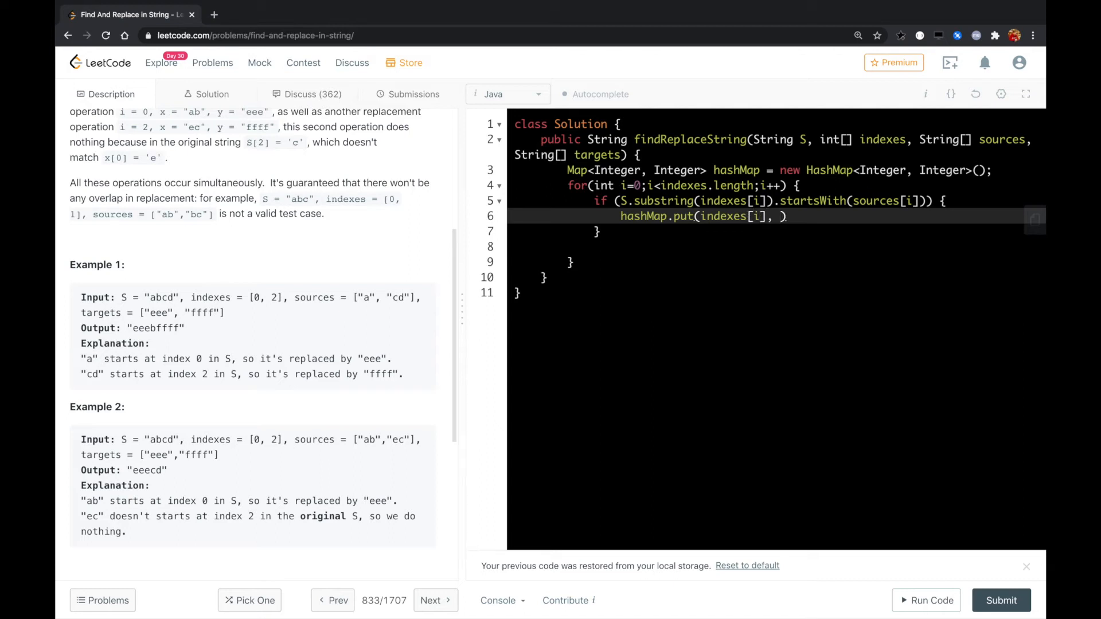
{"action": "type", "text": "i);"}
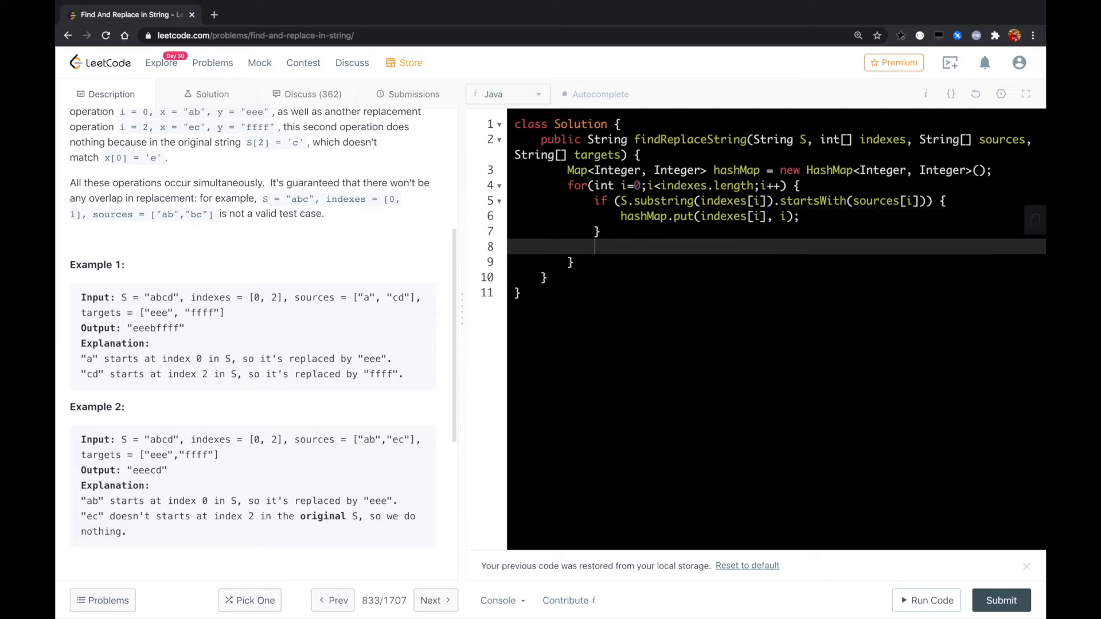
{"action": "key", "text": "Backspace"}
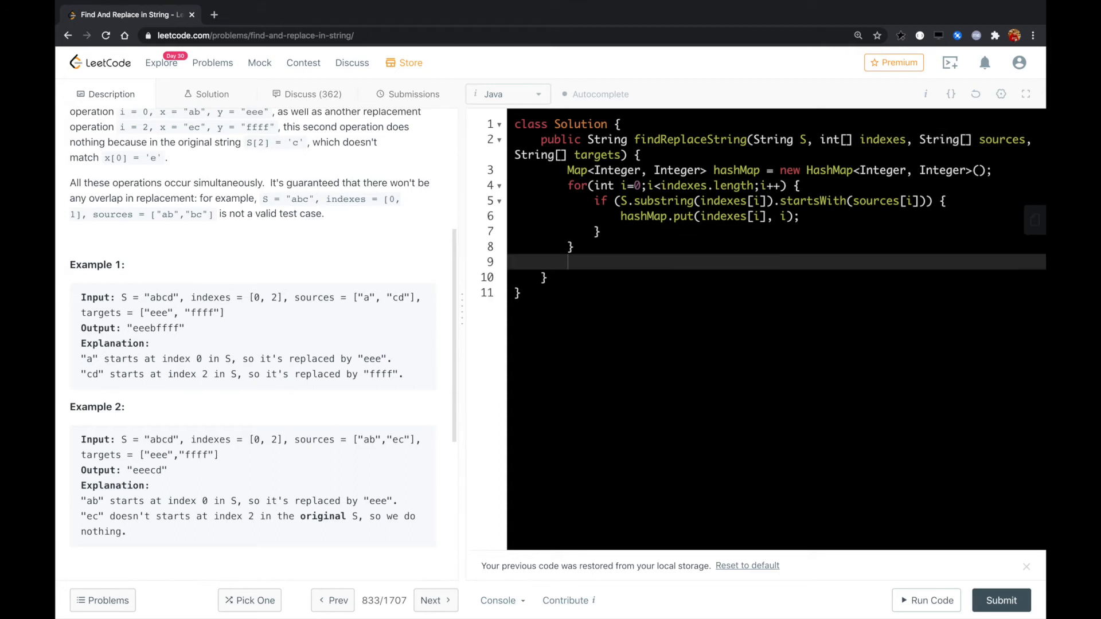
After the loop, declare StringBuffer sb = new StringBuffer() and return sb.toString()
{"action": "key", "text": "enter"}
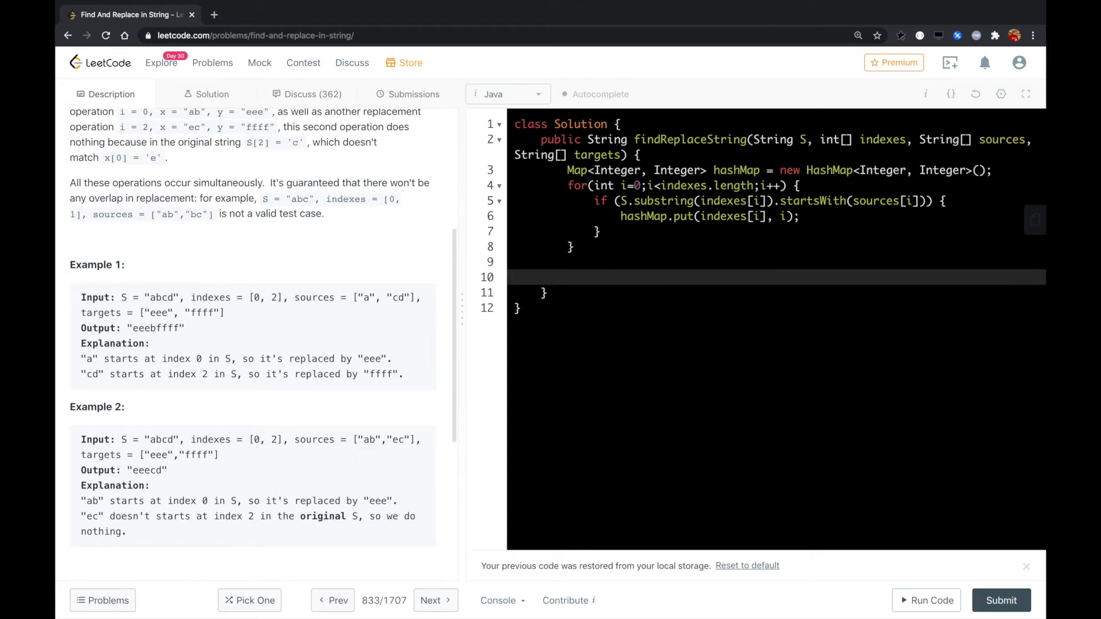
{"action": "type", "text": "StringBuffer sb = ne"}
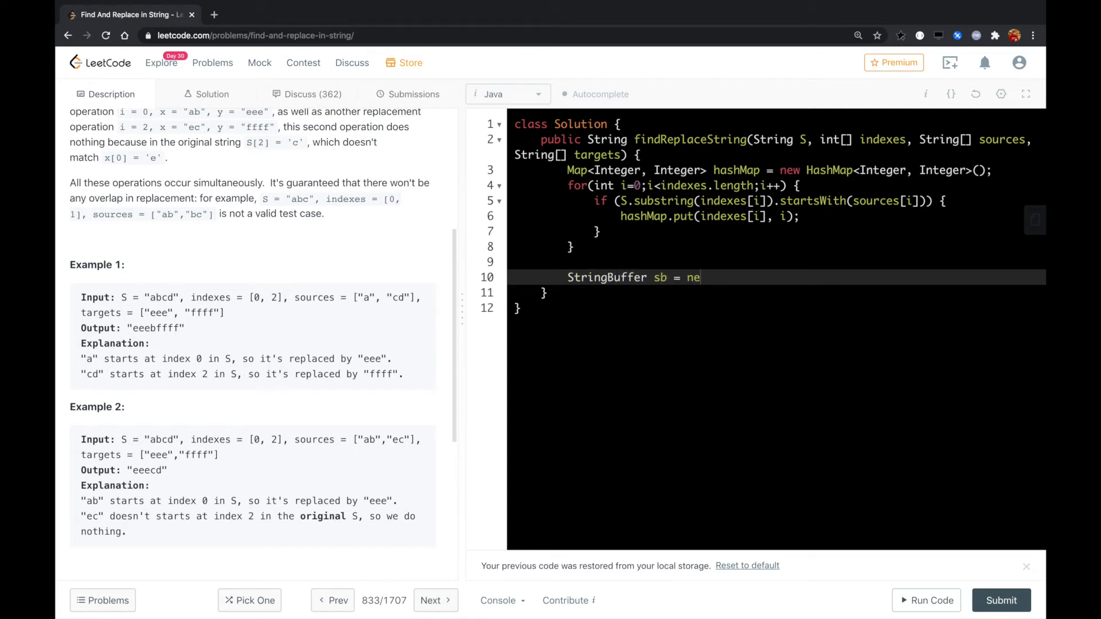
{"action": "type", "text": "w String"}
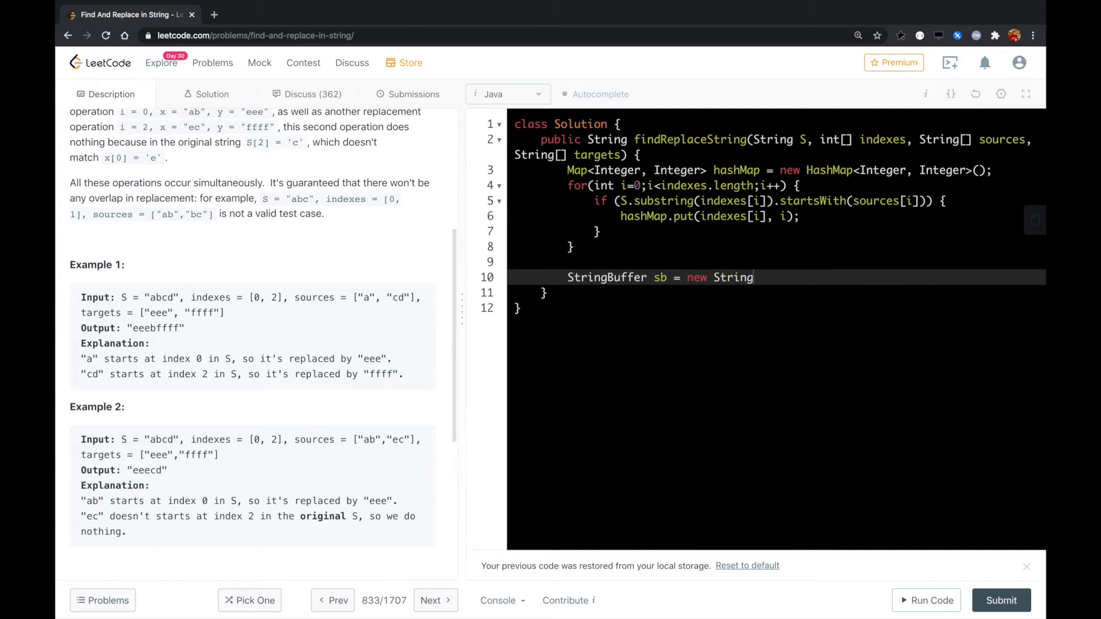
{"action": "type", "text": "Buffer();"}
{"action": "type", "text": "return"}
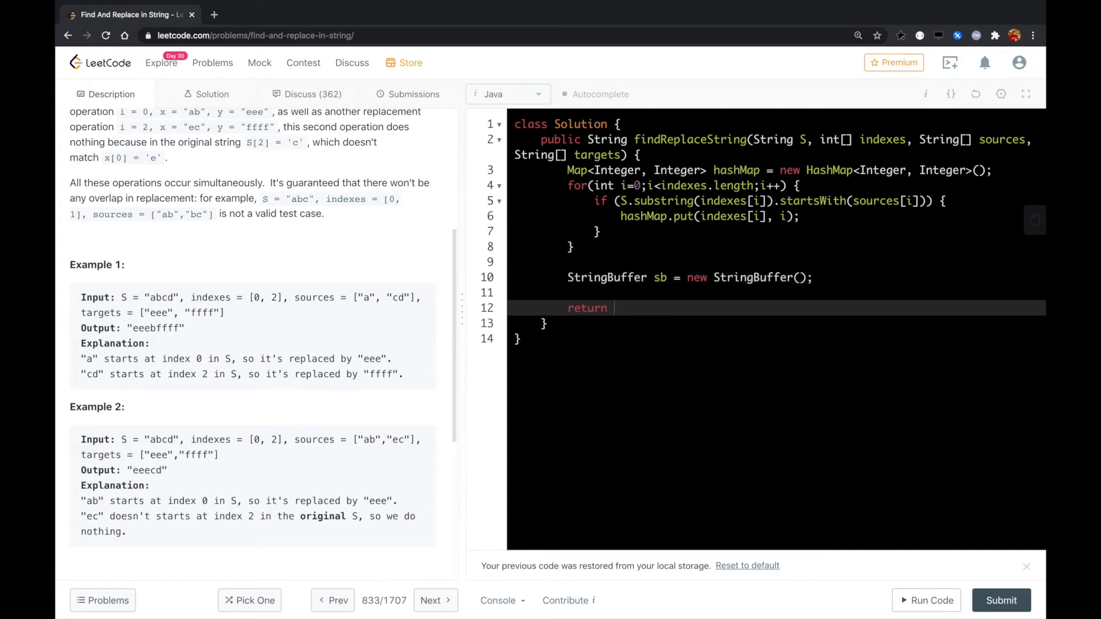
{"action": "type", "text": "sb.toStr"}
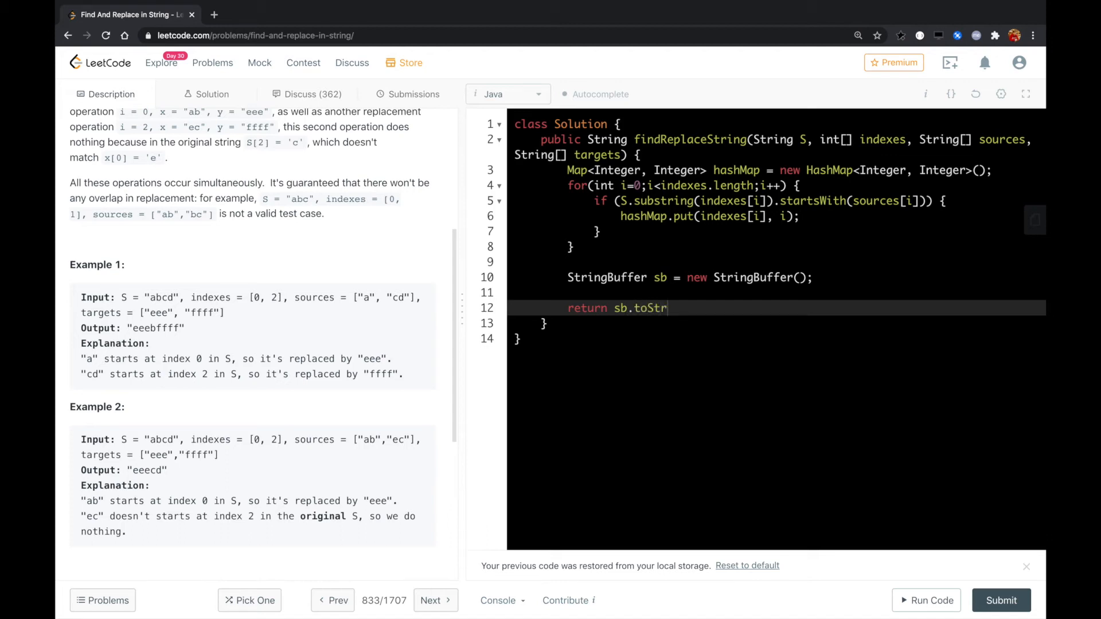
{"action": "type", "text": "ing();"}
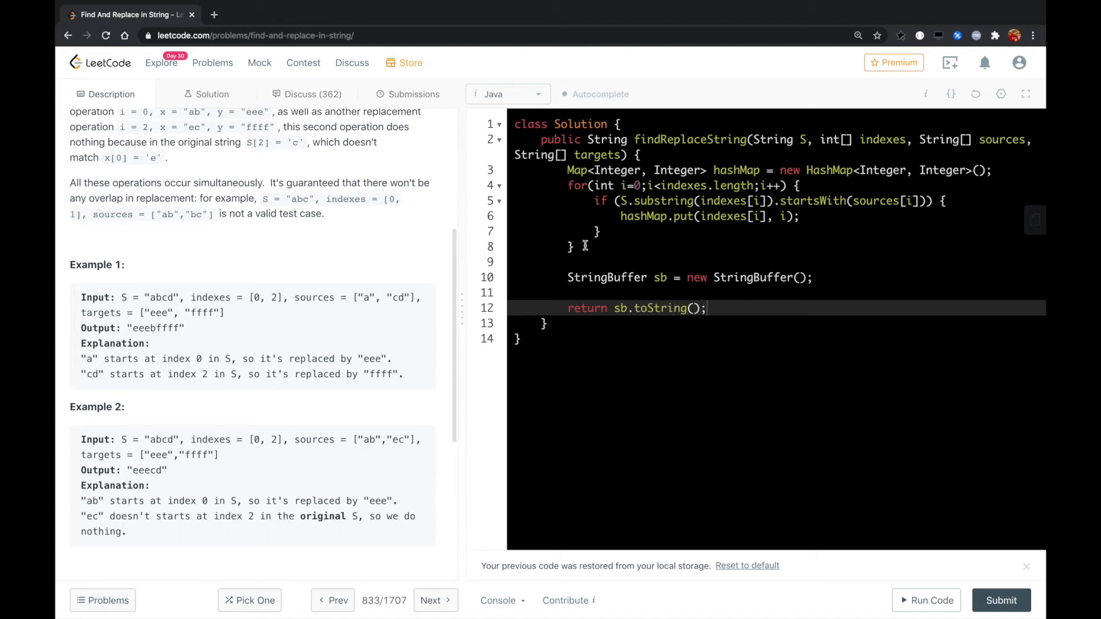
{"action": "type", "text": "for"}
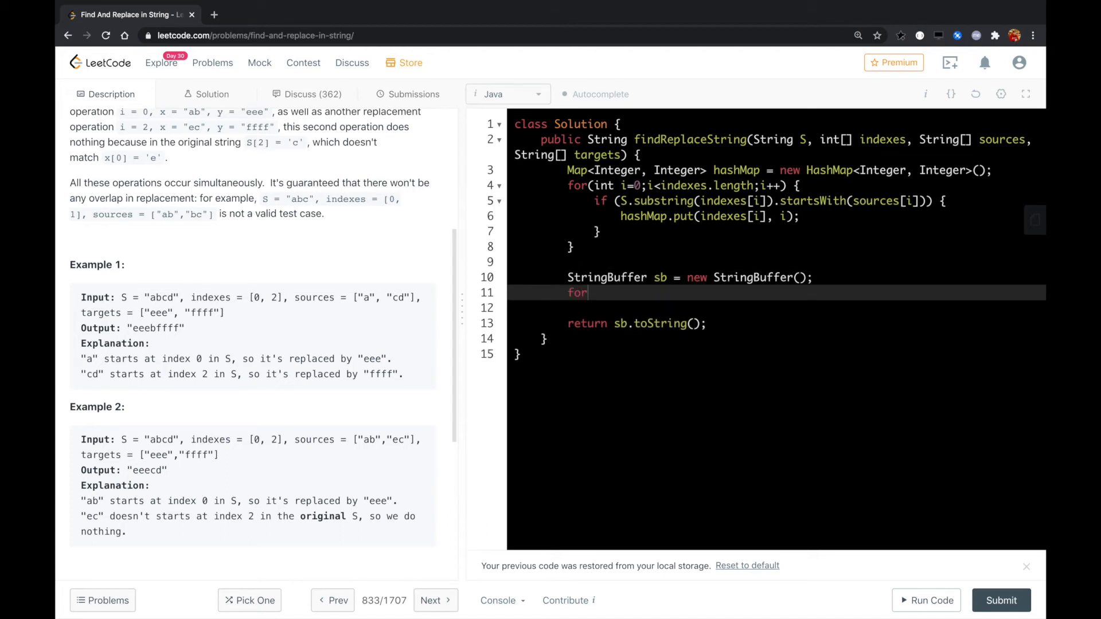
Declare int i = 0 and start a while (i < S.length()) loop
{"action": "type", "text": "int"}
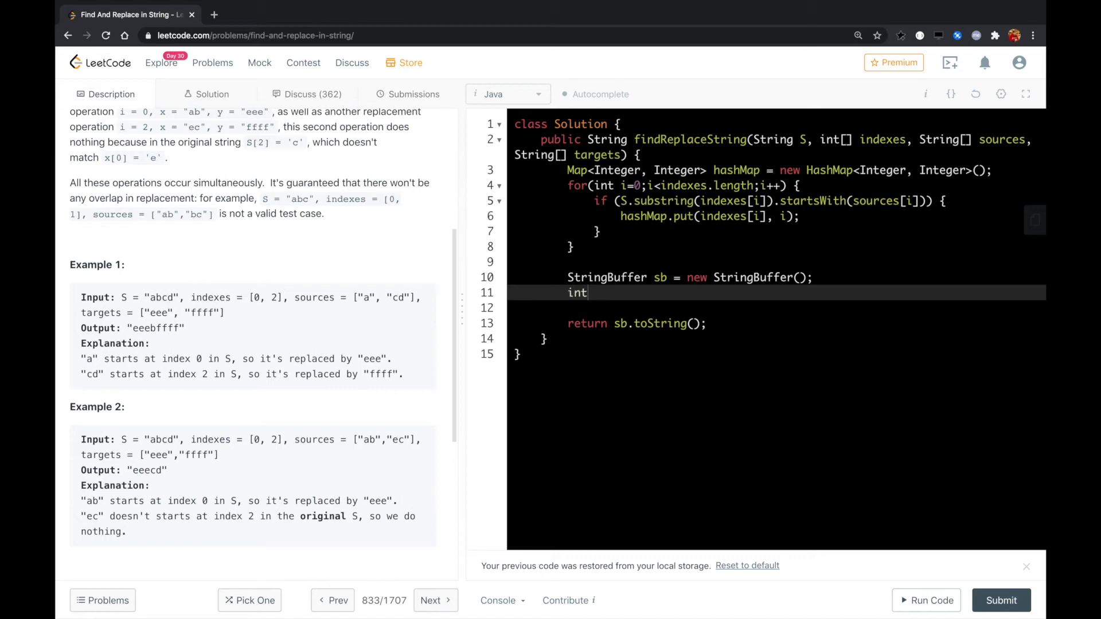
{"action": "type", "text": "i = 0;"}
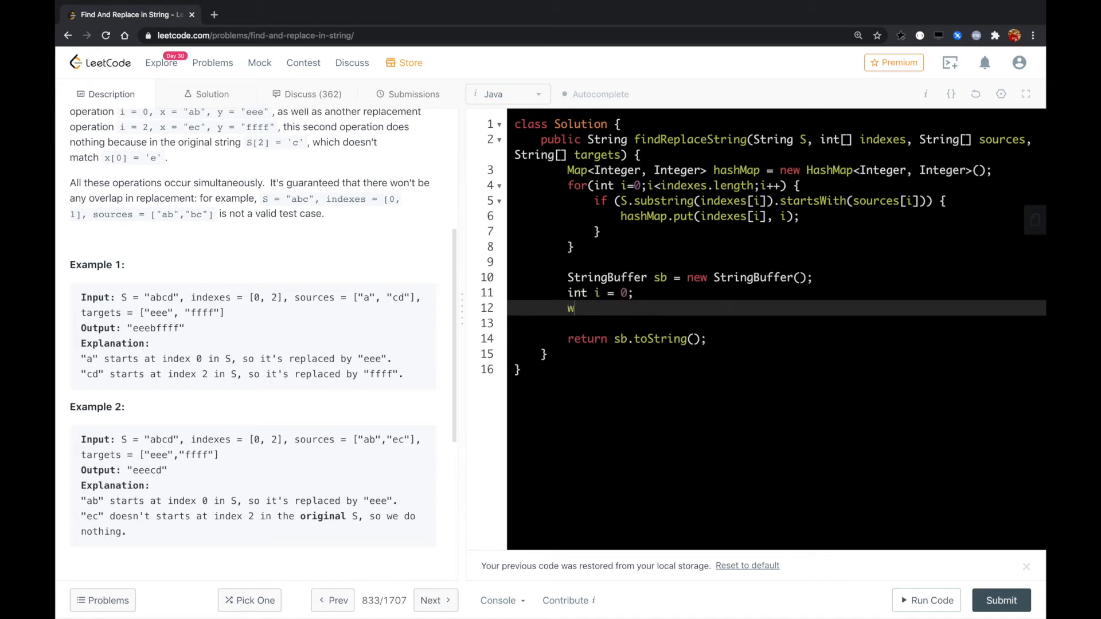
{"action": "type", "text": "hile(i<"}
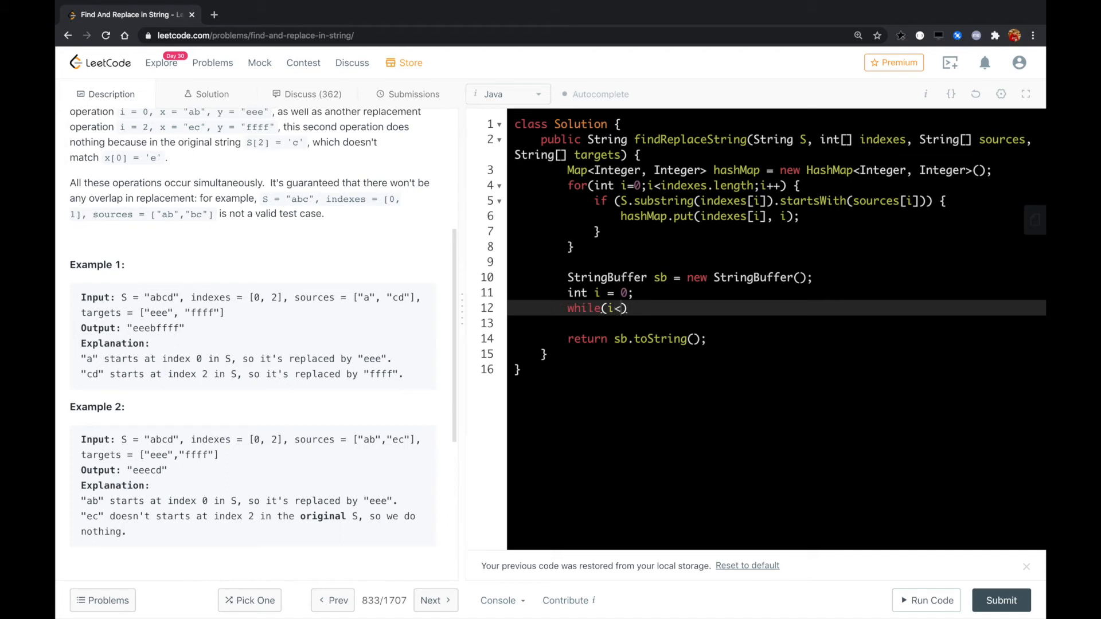
{"action": "type", "text": "S.length()"}
{"action": "left_click", "coordinate": [776, 323]}
{"action": "type", "text": "if"}
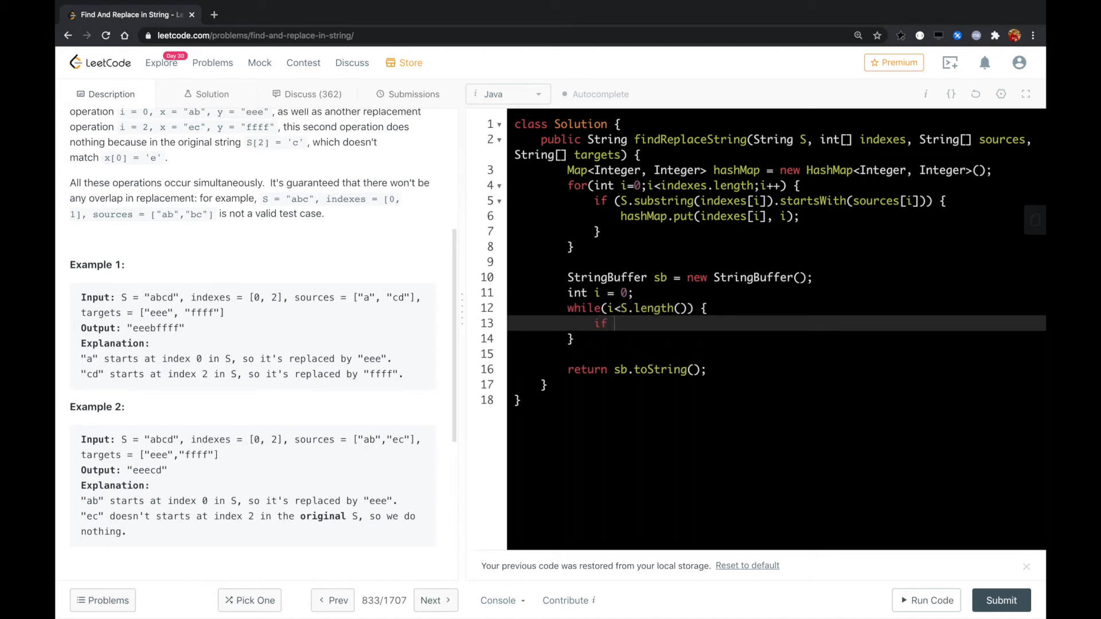
Add if (hashMap.containsKey(i)) with an else appending S.charAt(i) and incrementing i
{"action": "type", "text": "()"}
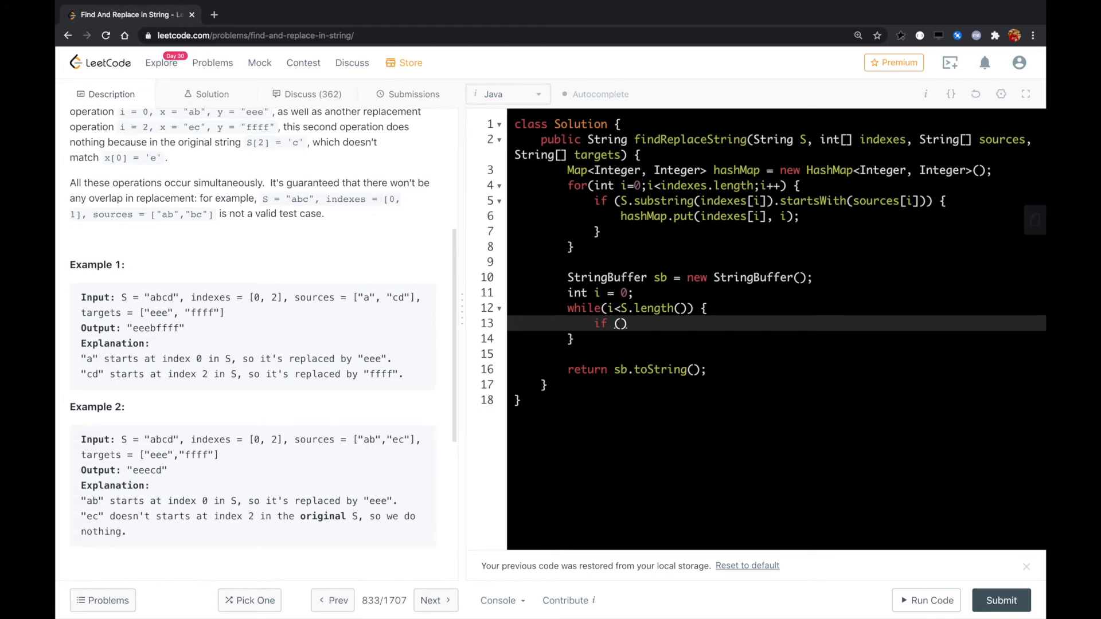
{"action": "type", "text": "h"}
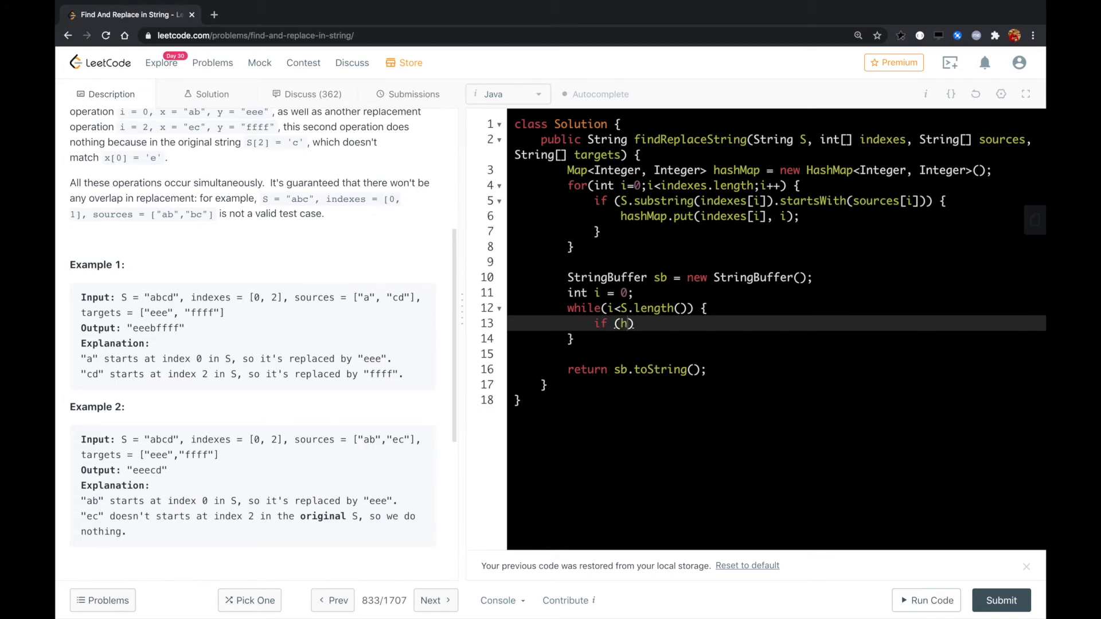
{"action": "type", "text": "hashMap.containsKey("}
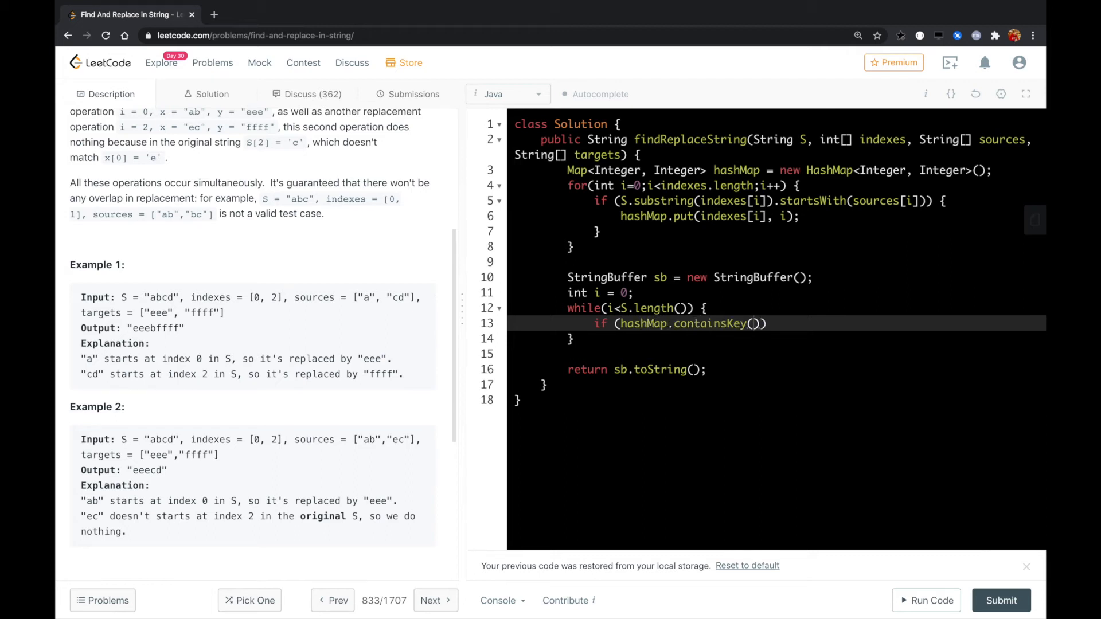
{"action": "type", "text": "i"}
{"action": "left_click", "coordinate": [777, 354]}
{"action": "type", "text": "} else {"}
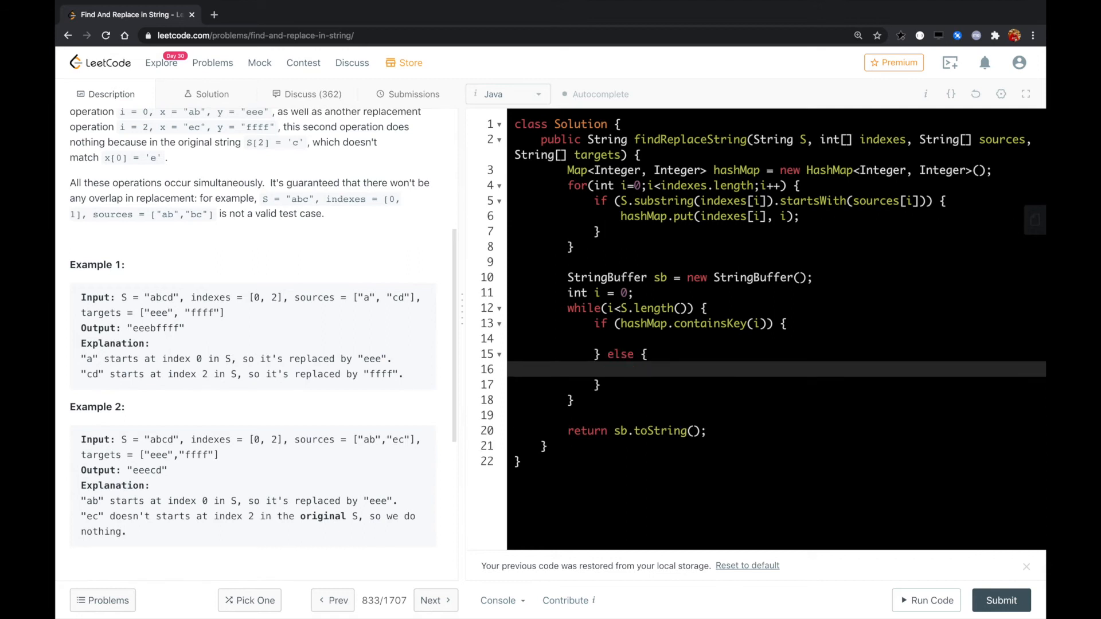
{"action": "type", "text": "sb.appe"}
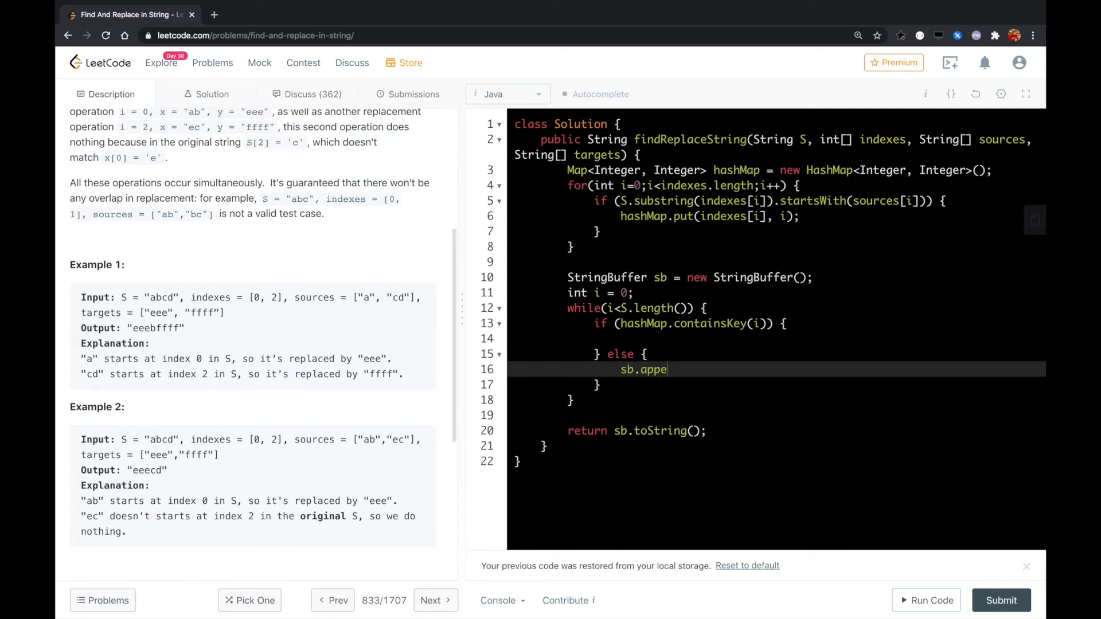
{"action": "type", "text": "nd(S.char)"}
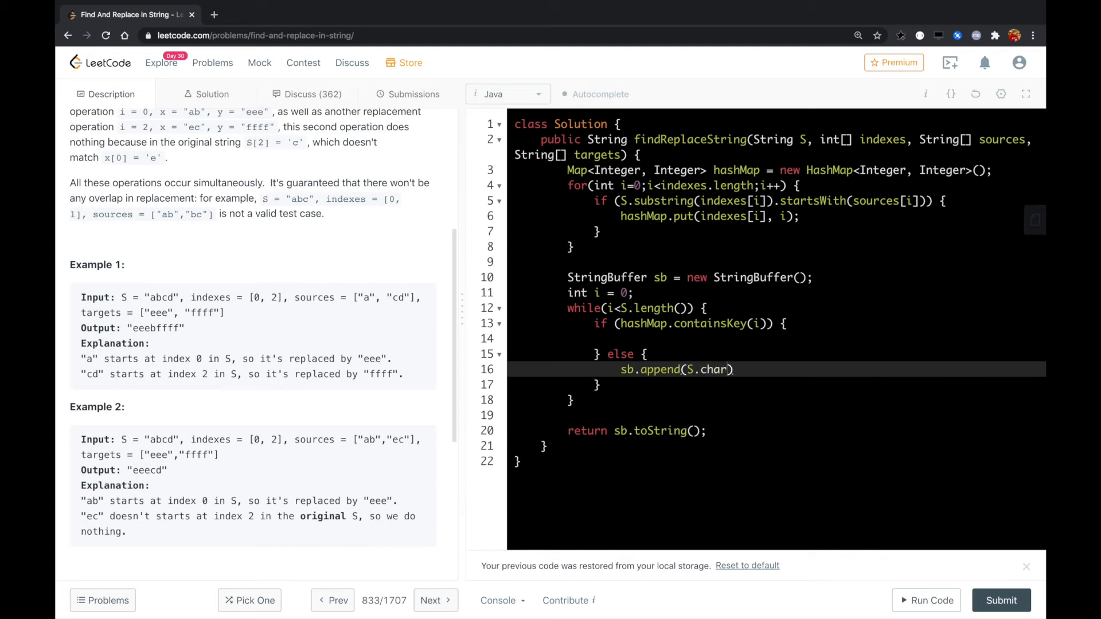
{"action": "type", "text": "At(i)"}
{"action": "type", "text": "i++;"}
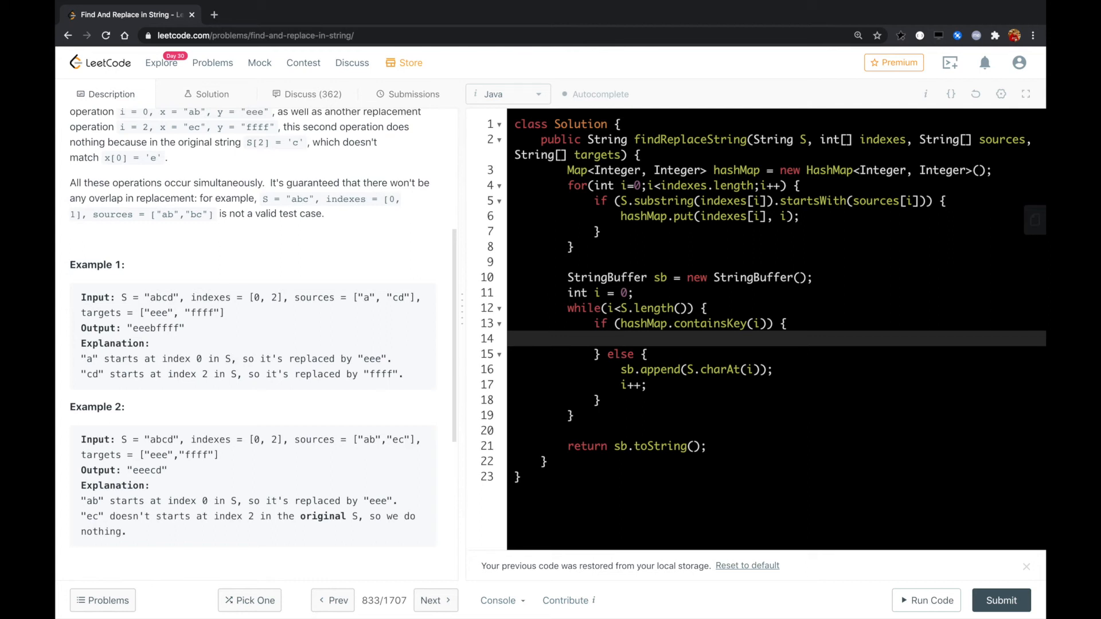
In the matching branch, append targets[hashMap.get(i)] to sb
{"action": "type", "text": "sb."}
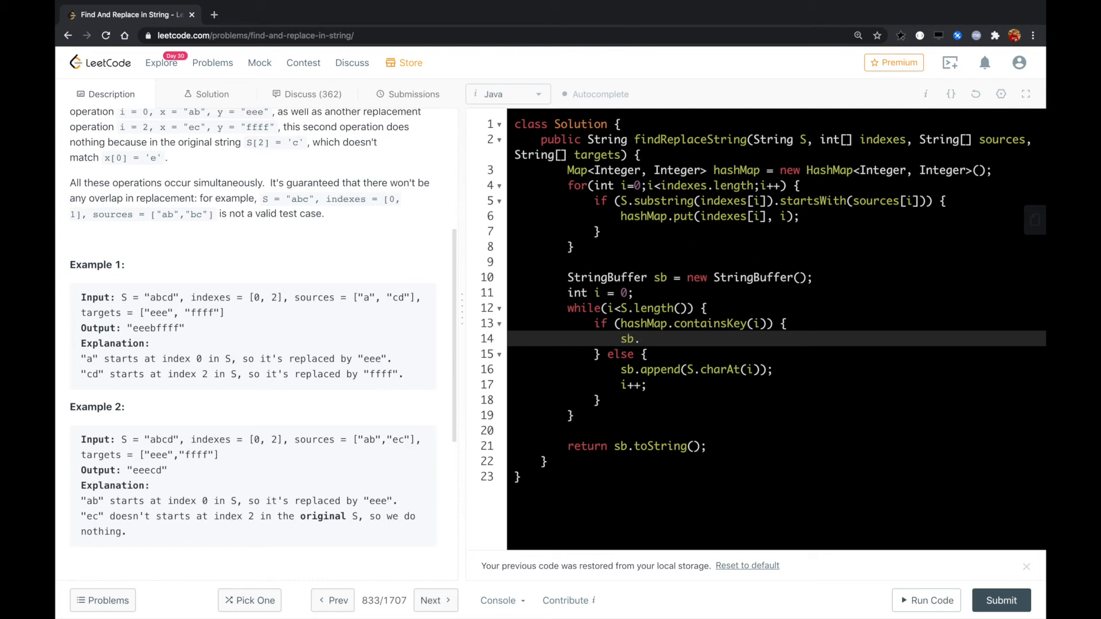
{"action": "type", "text": "append()"}
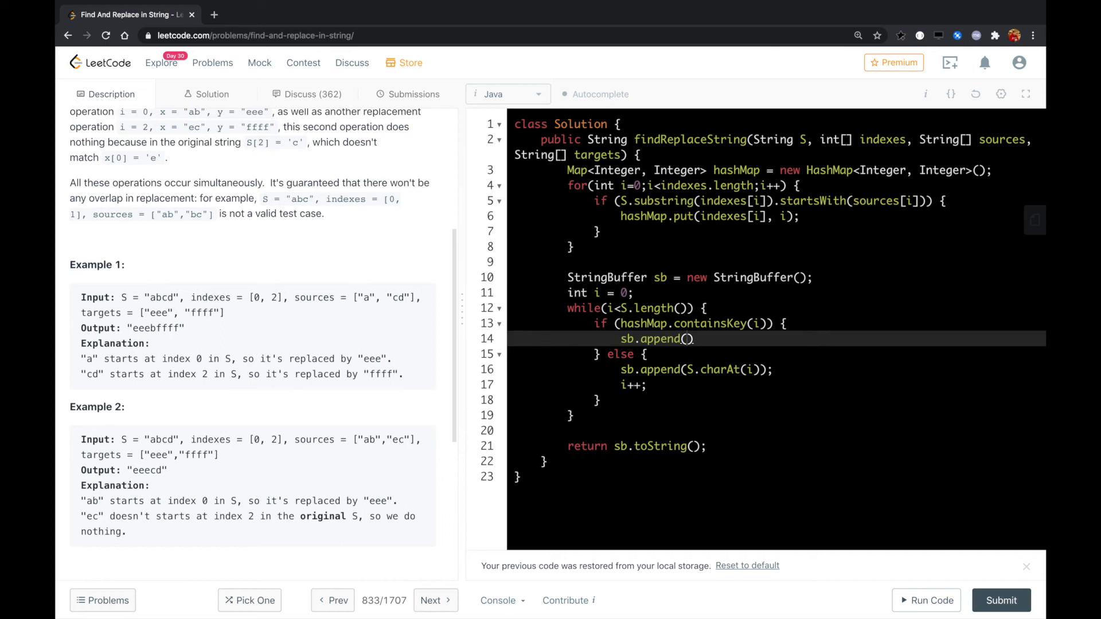
{"action": "type", "text": "targ"}
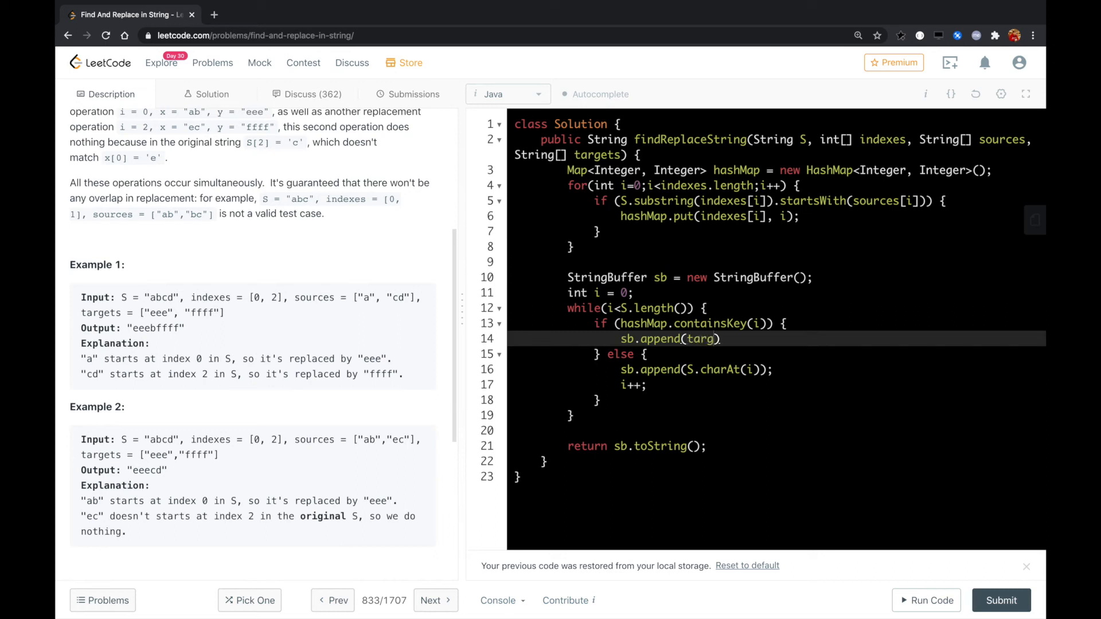
{"action": "type", "text": "ets[]"}
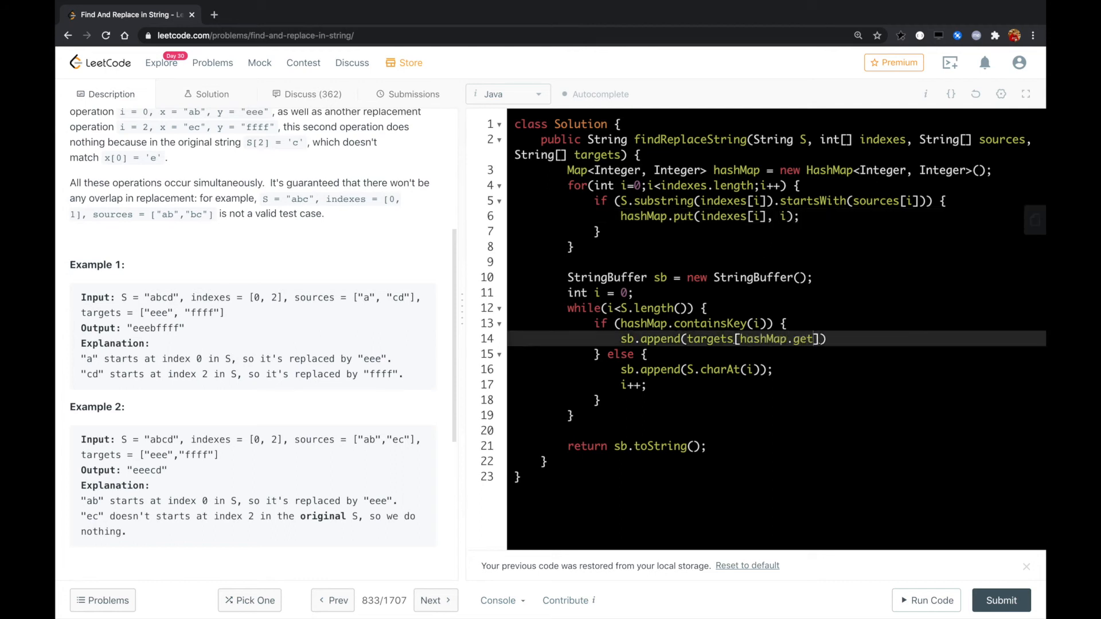
{"action": "type", "text": "(i)"}
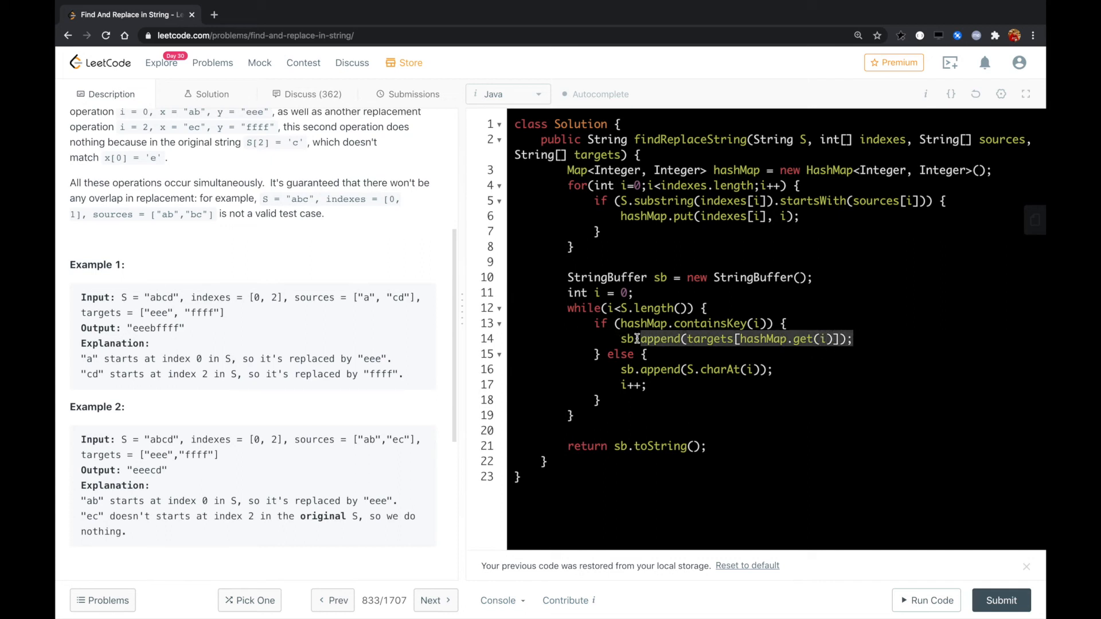
Advance i by sources[hashMap.get(i)].length() after the append line
{"action": "left_click", "coordinate": [857, 339]}
{"action": "type", "text": "i"}
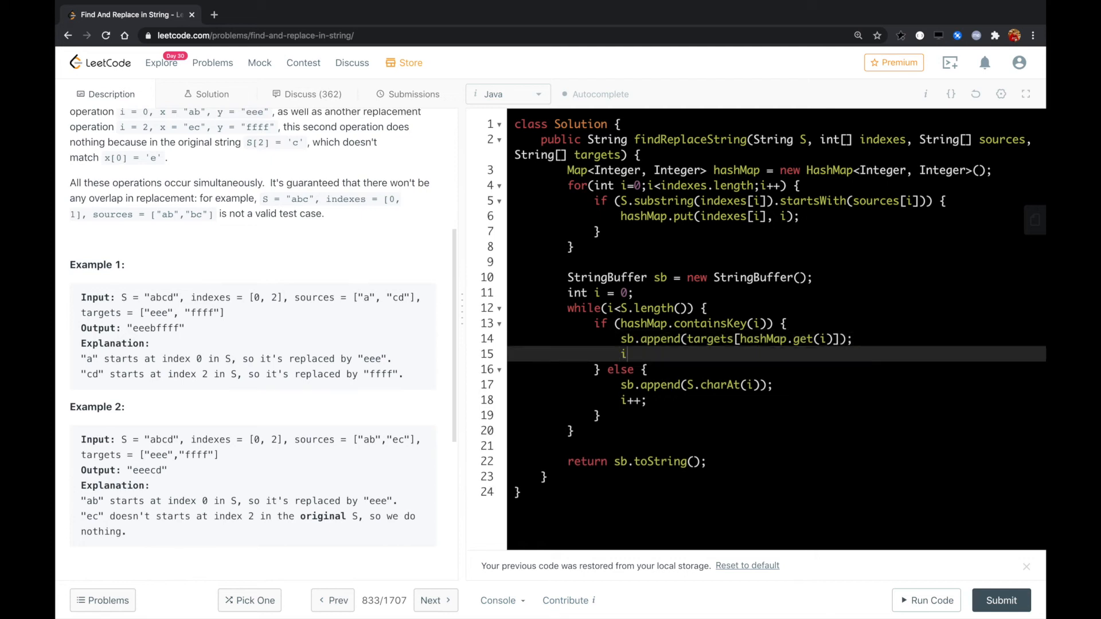
{"action": "type", "text": "+="}
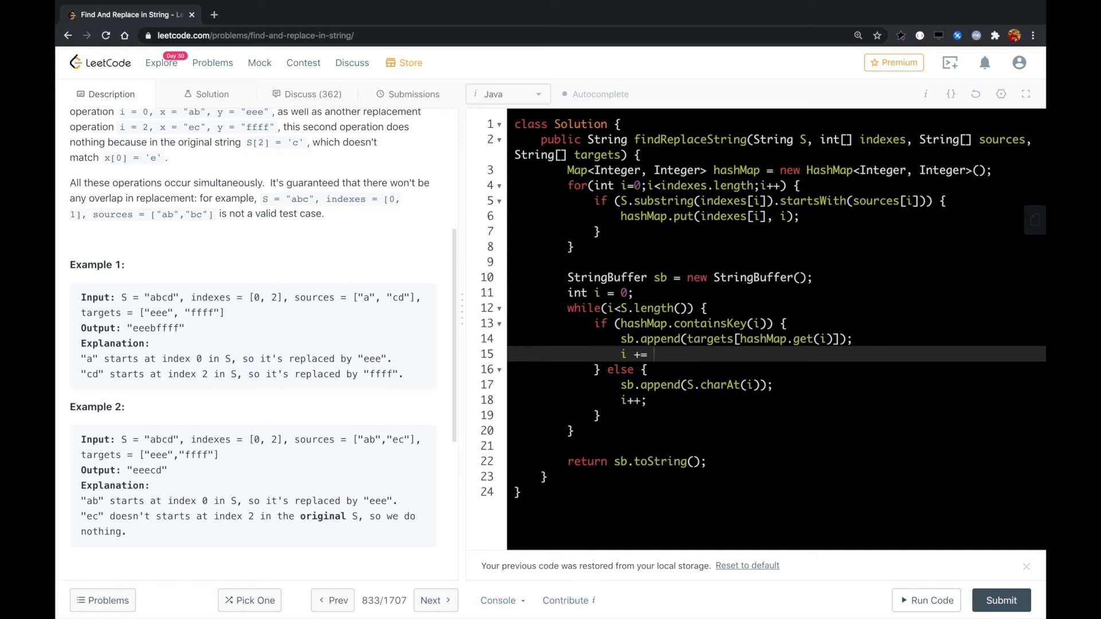
{"action": "type", "text": "sources[]"}
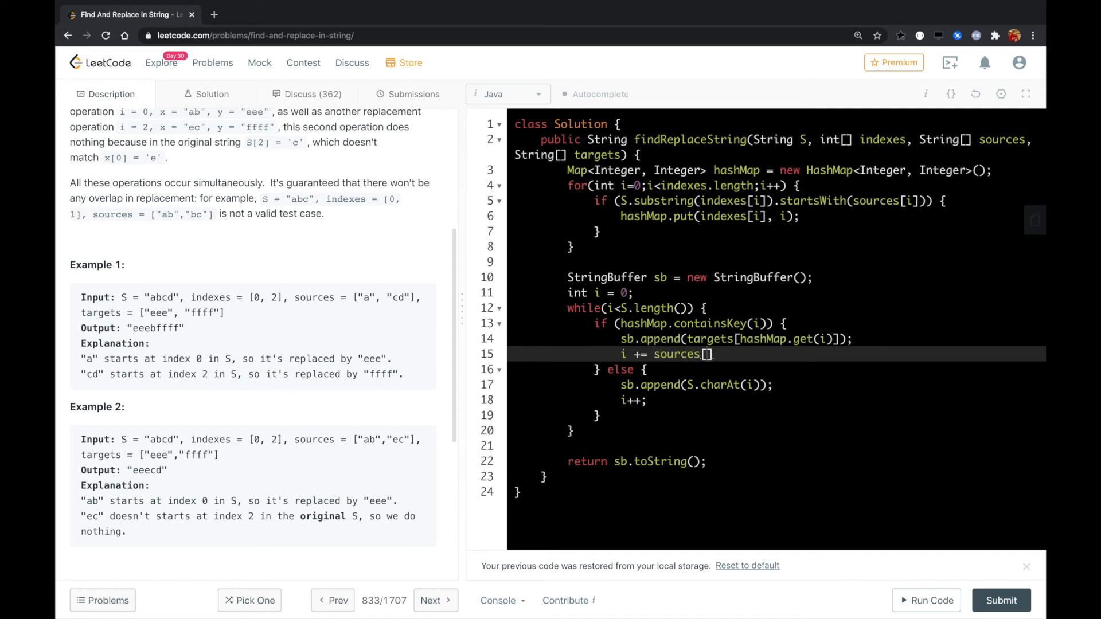
{"action": "type", "text": "hashMap.get"}
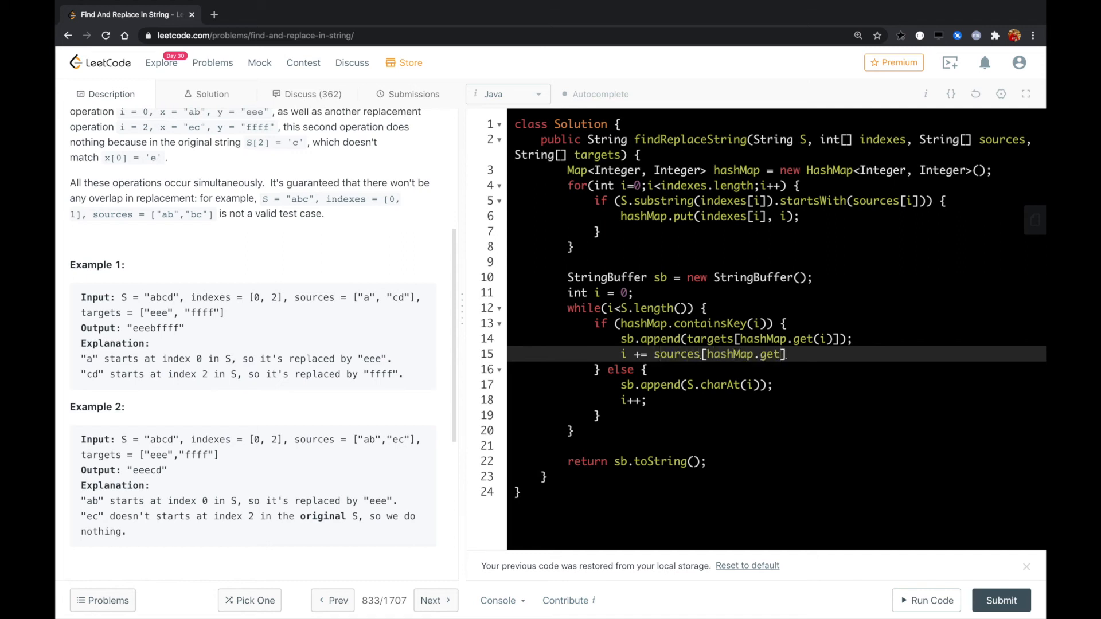
{"action": "type", "text": "(i)]"}
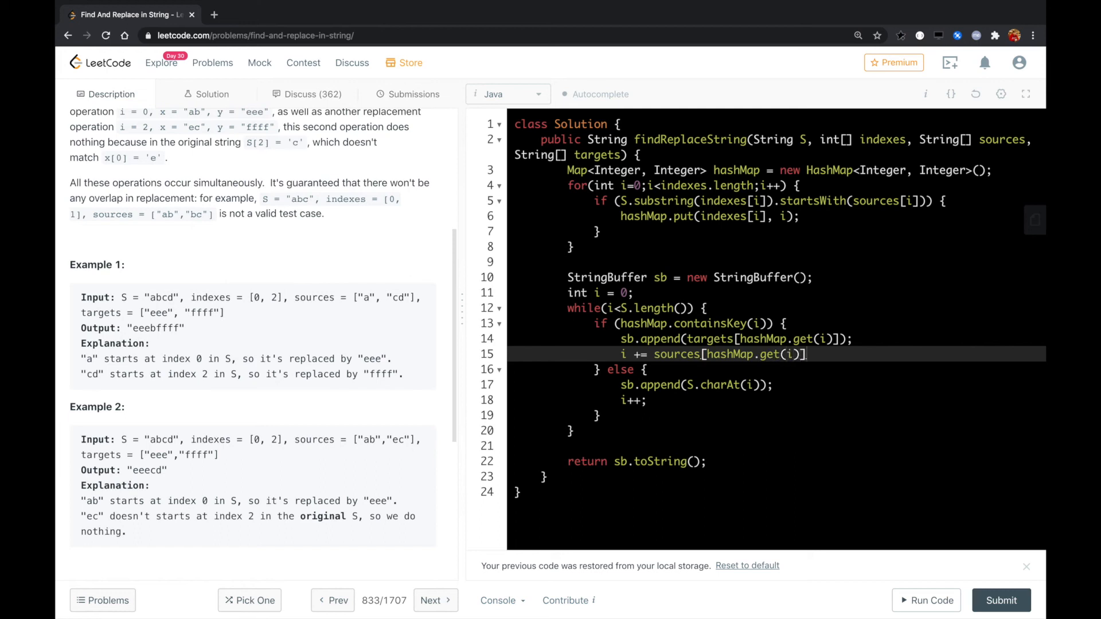
{"action": "type", "text": ".length();"}
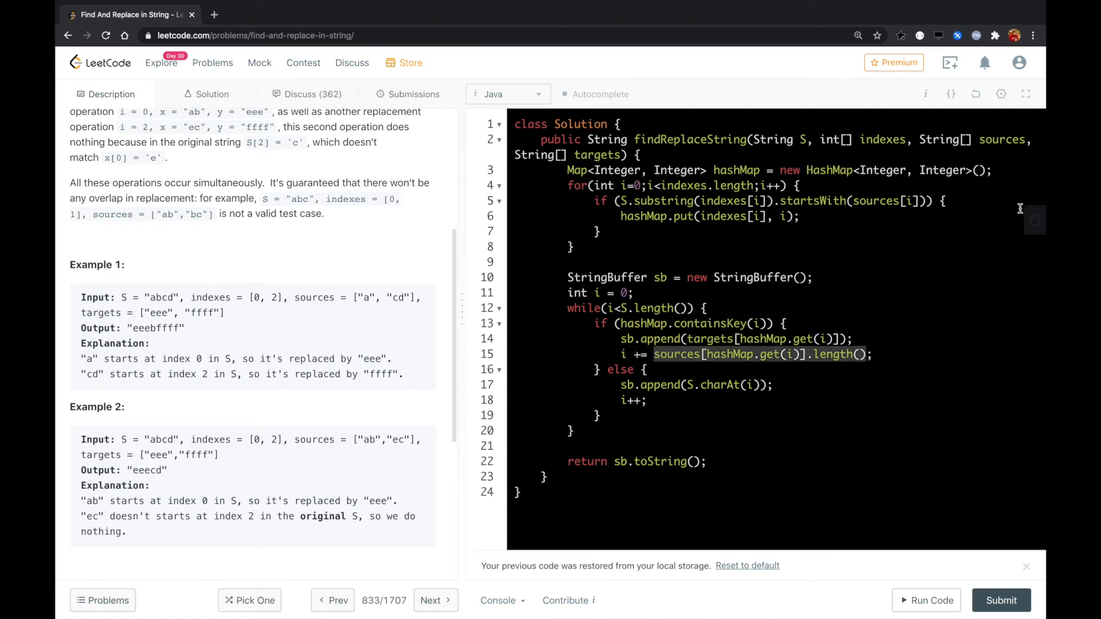
{"action": "double_click", "coordinate": [676, 354]}
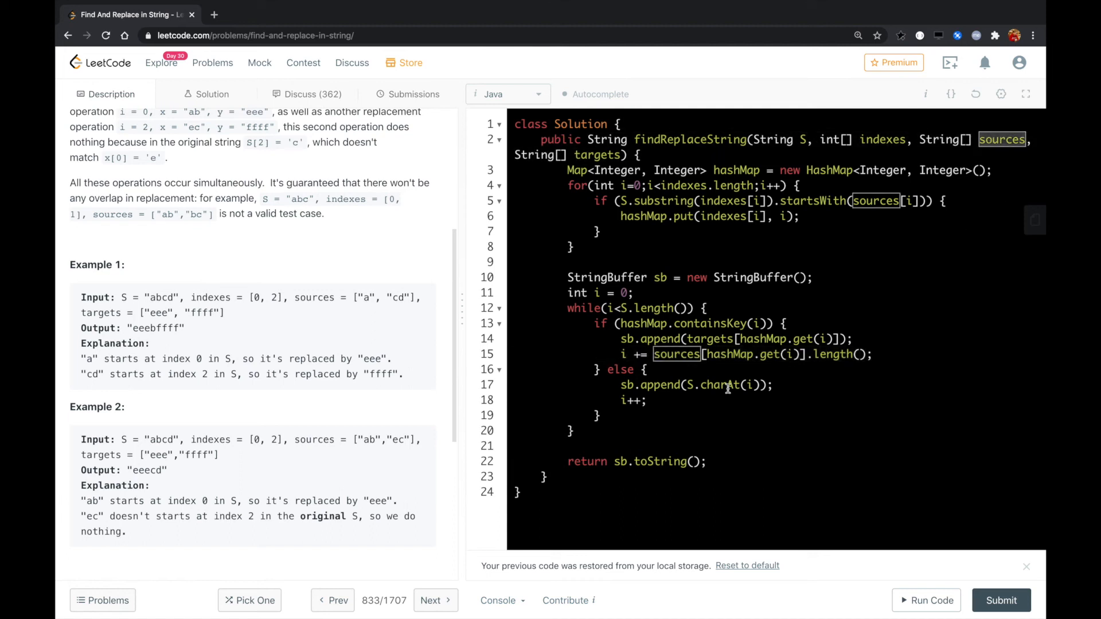
{"action": "mouse_move", "coordinate": [926, 601]}
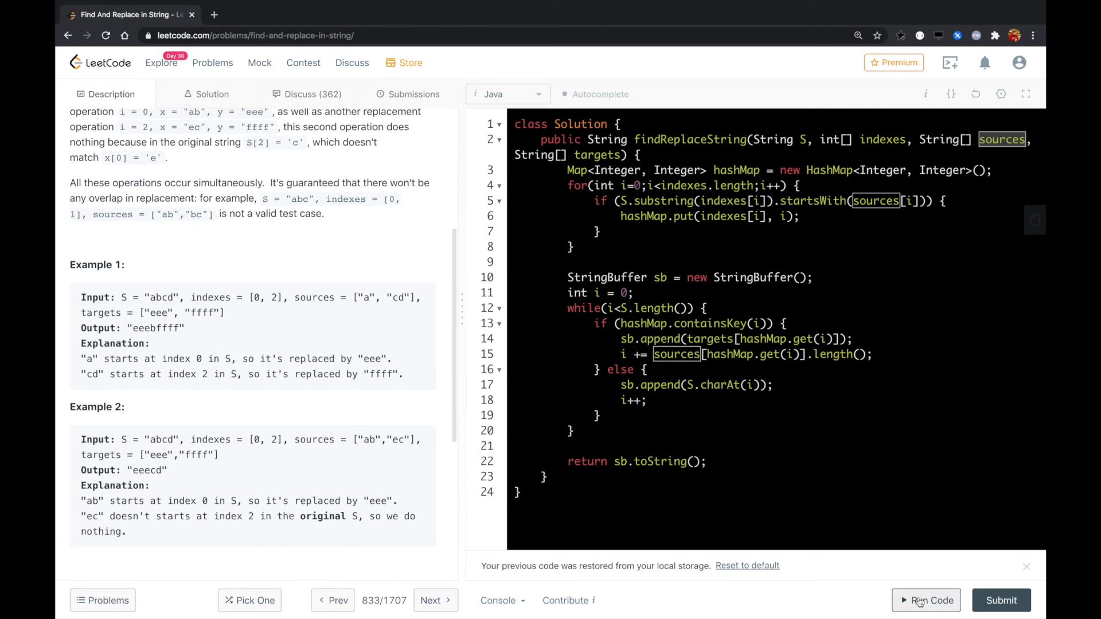
Run the sample test case, close the results, and submit the solution
{"action": "left_click", "coordinate": [926, 601]}
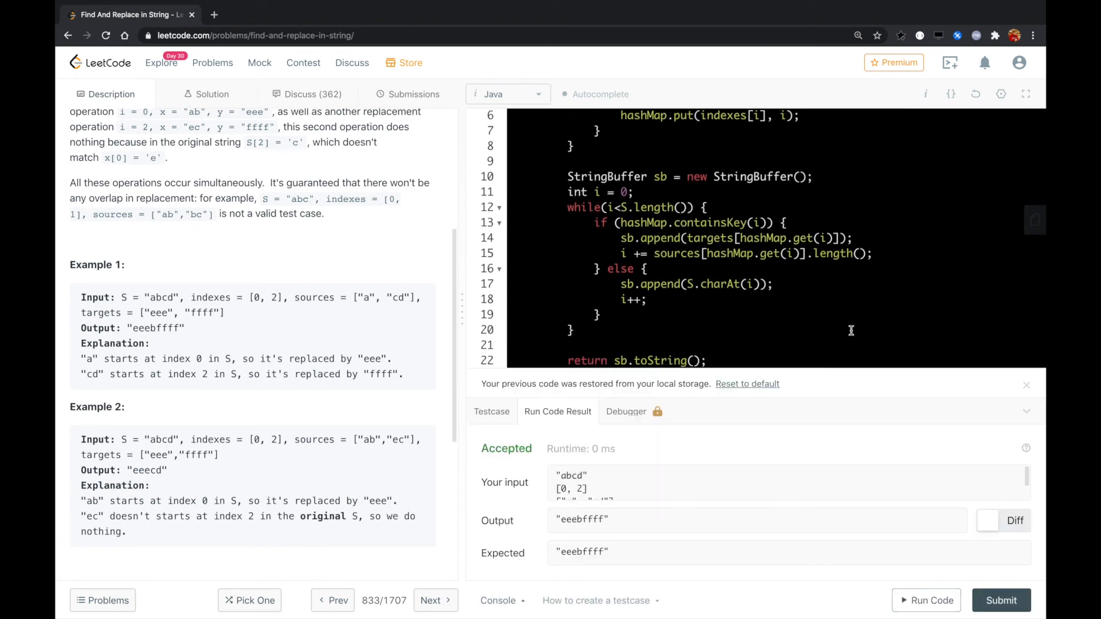
{"action": "left_click", "coordinate": [1026, 385]}
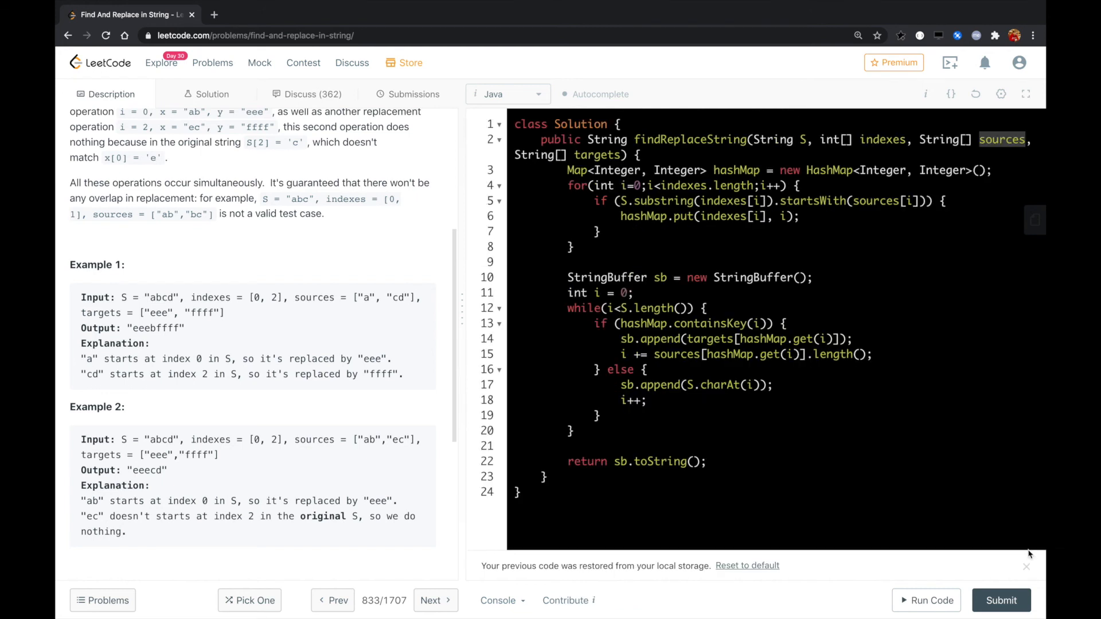
{"action": "left_click", "coordinate": [1001, 601]}
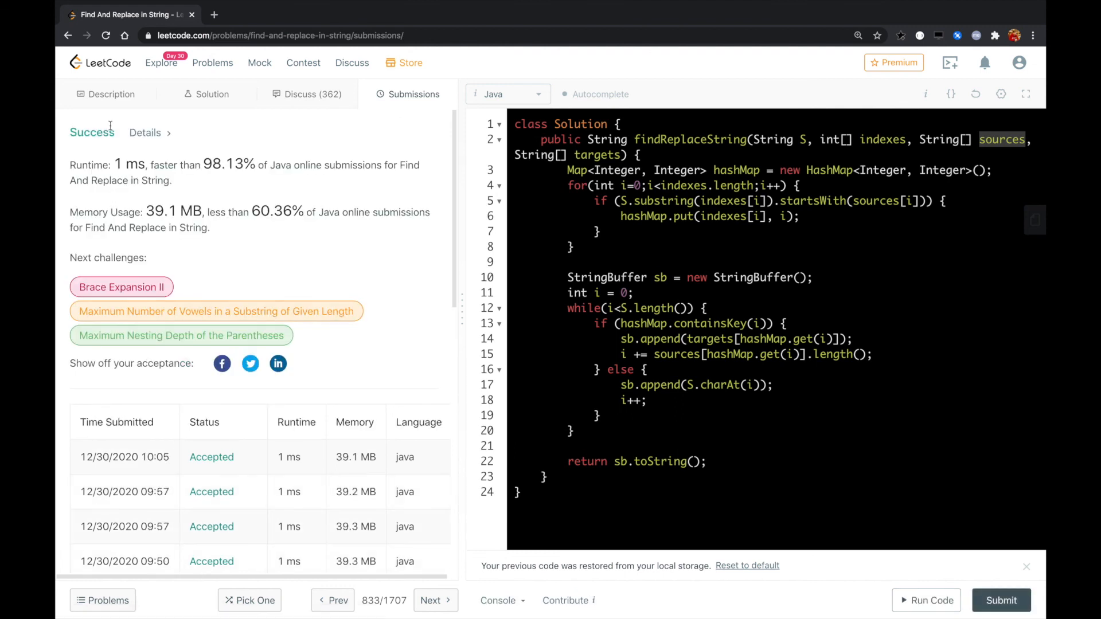
Return to the problem Description tab after the 1 ms Success result
{"action": "left_click", "coordinate": [109, 93]}
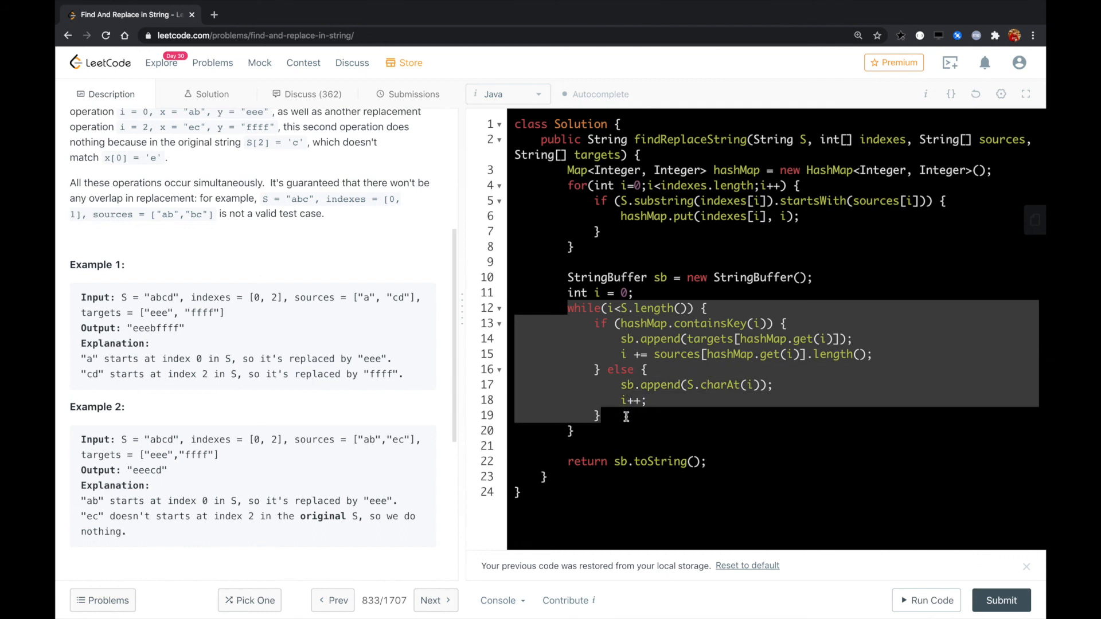
{"action": "left_click", "coordinate": [813, 322]}
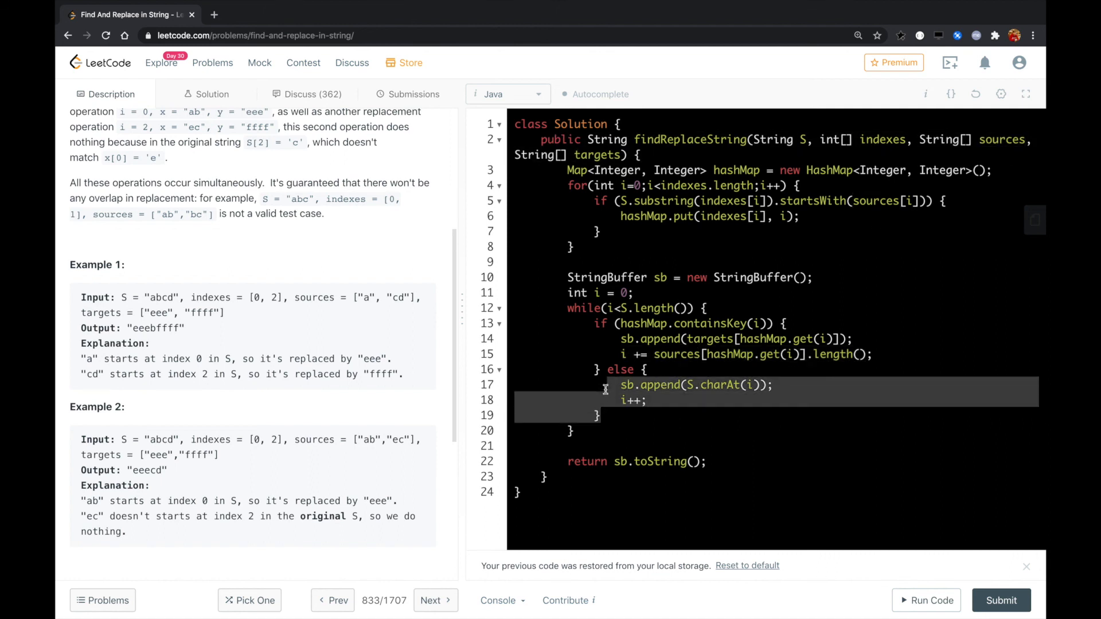
{"action": "mouse_move", "coordinate": [621, 339]}
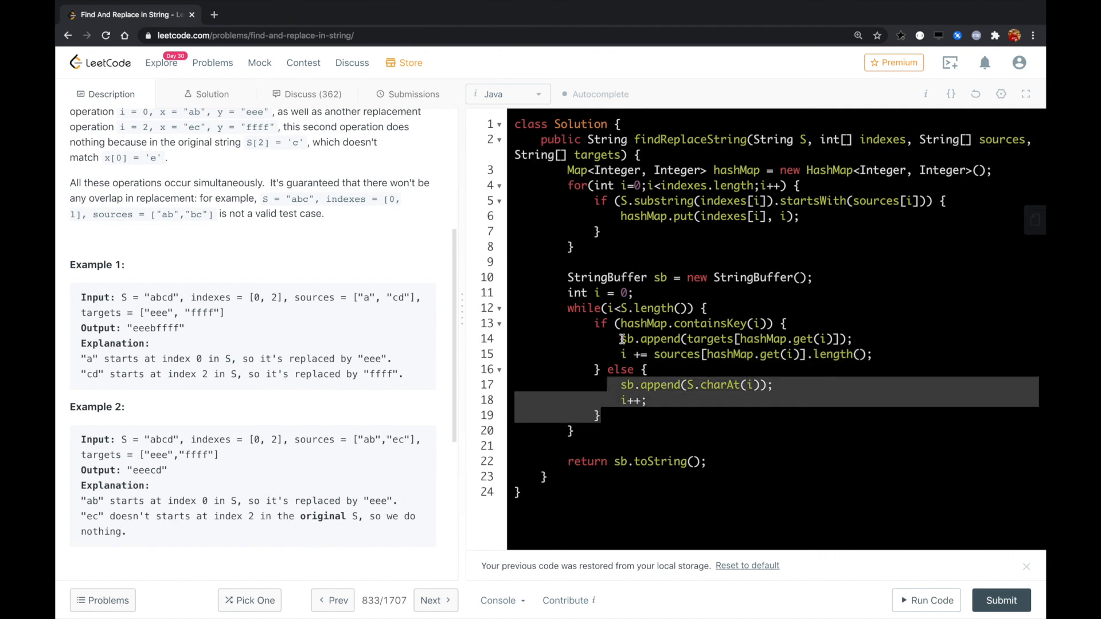
{"action": "left_click", "coordinate": [634, 415]}
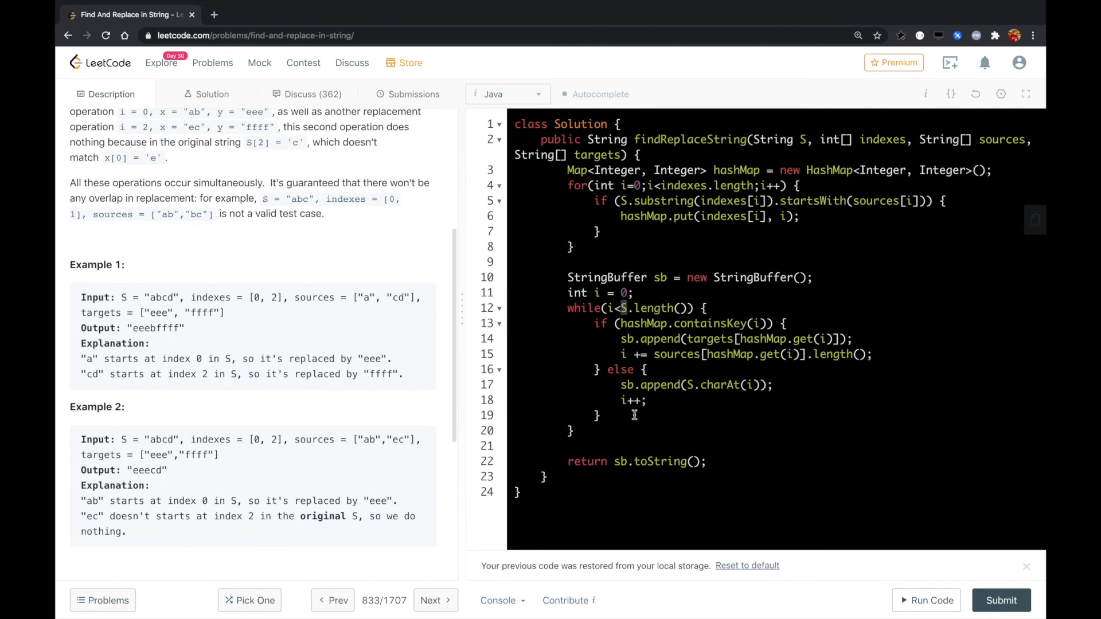
{"action": "double_click", "coordinate": [654, 461]}
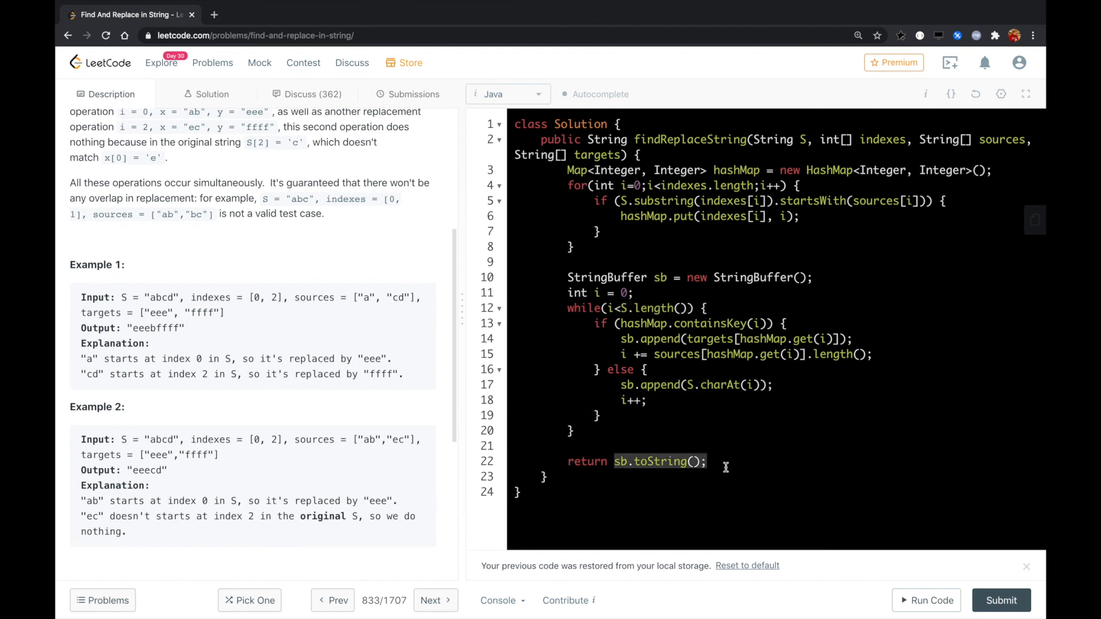